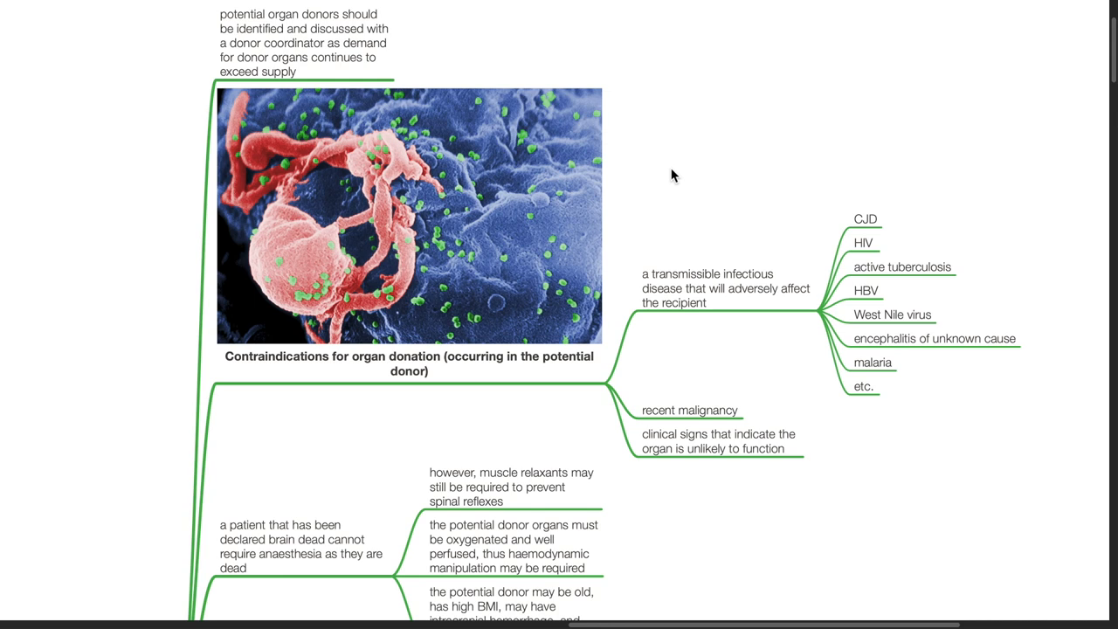
scroll(down, 3)
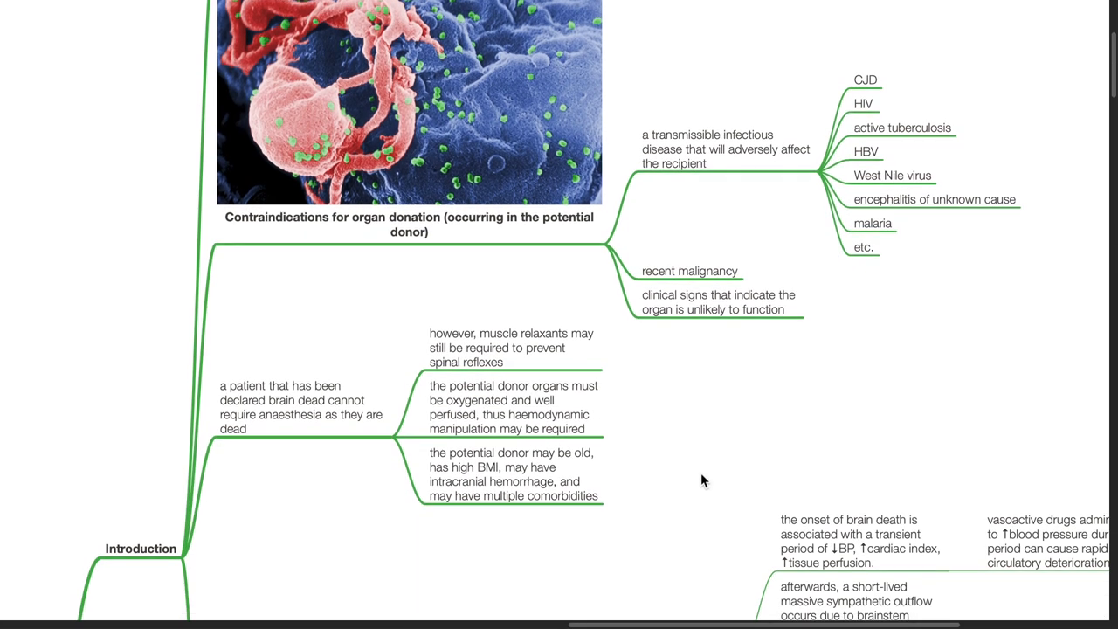
scroll(down, 3)
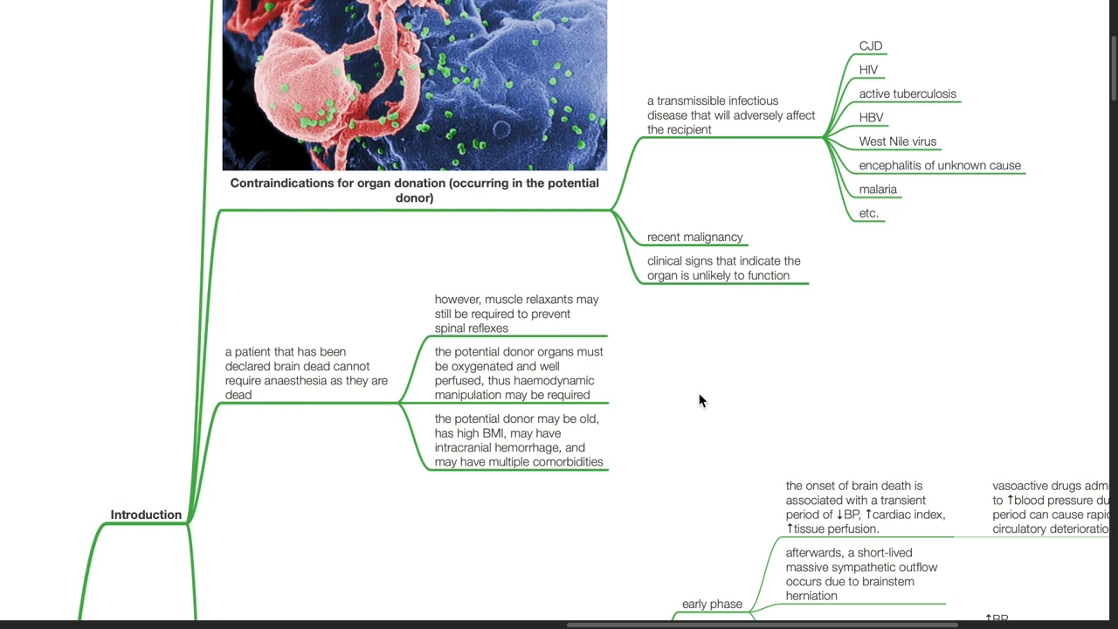
scroll(down, 3)
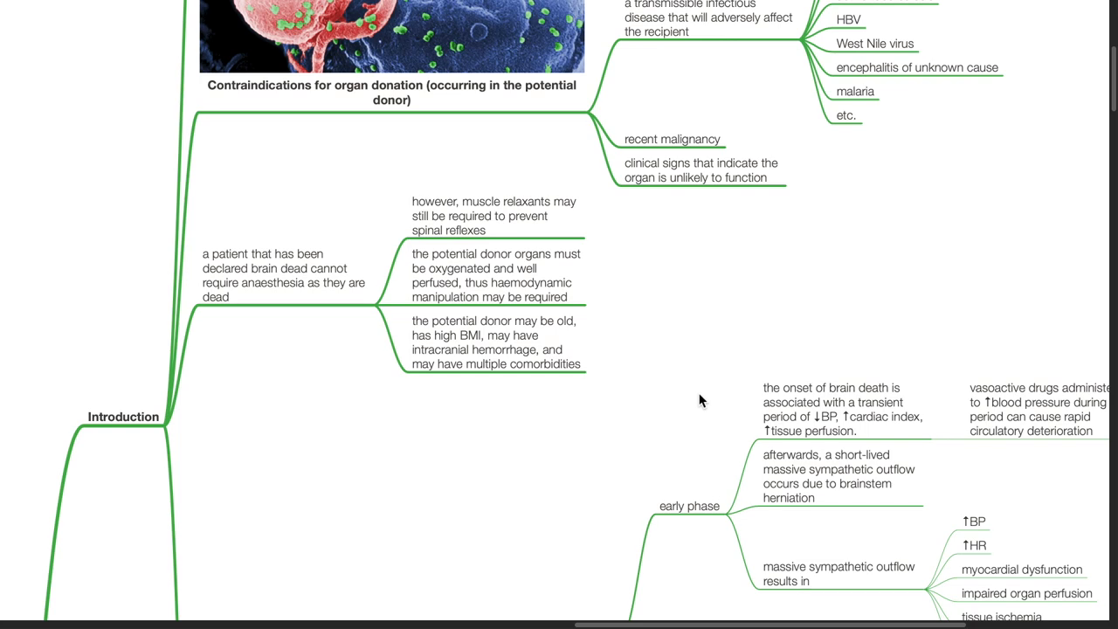
scroll(down, 3)
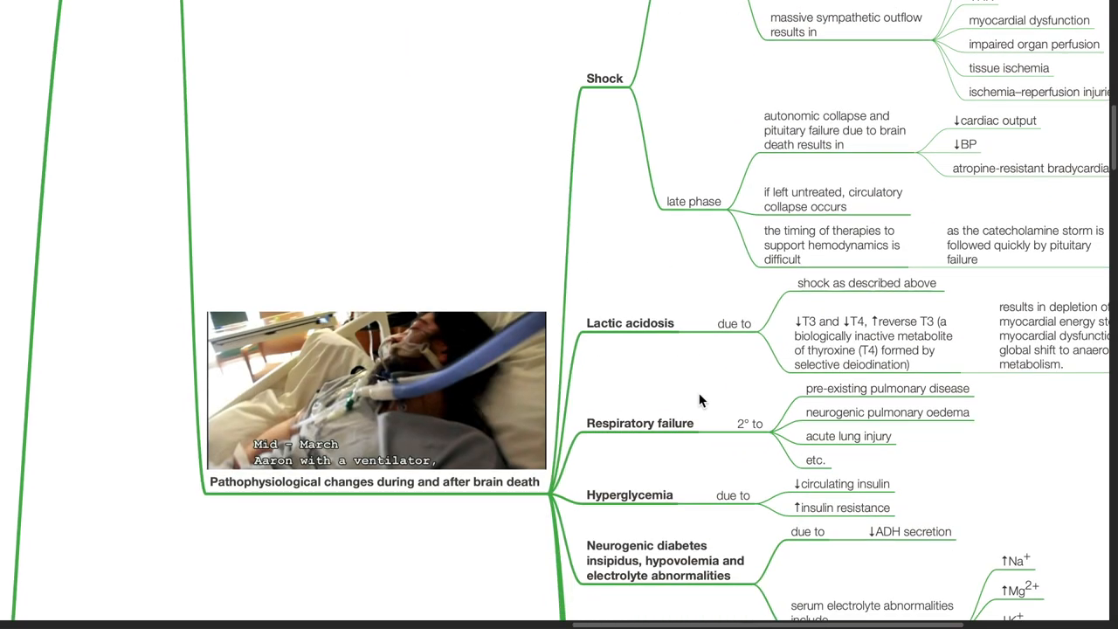
scroll(down, 3)
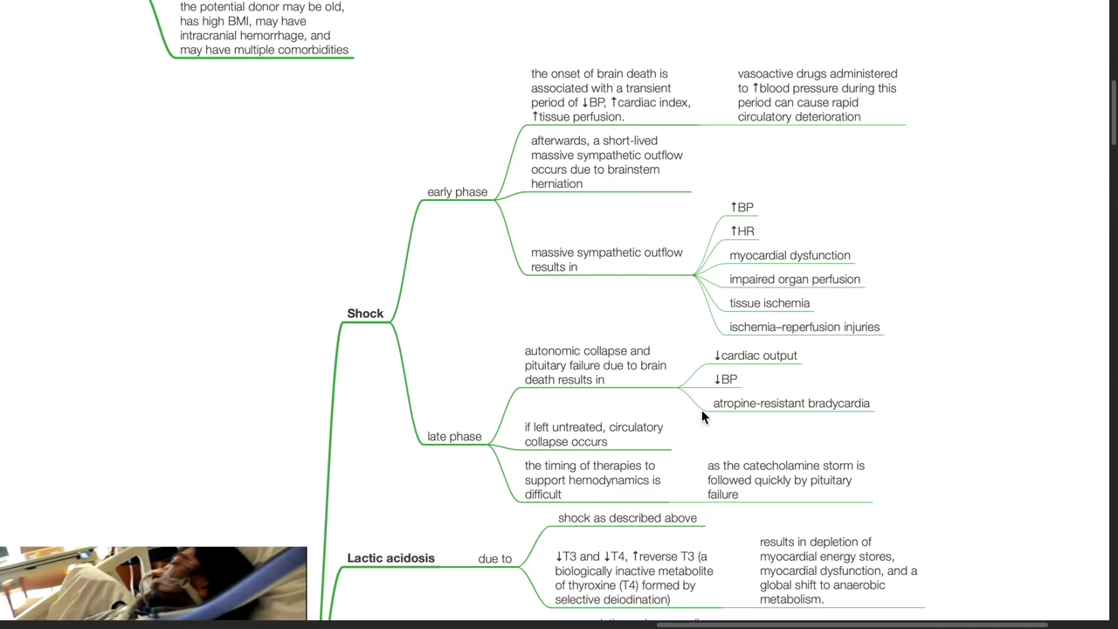
mouse_move(586, 313)
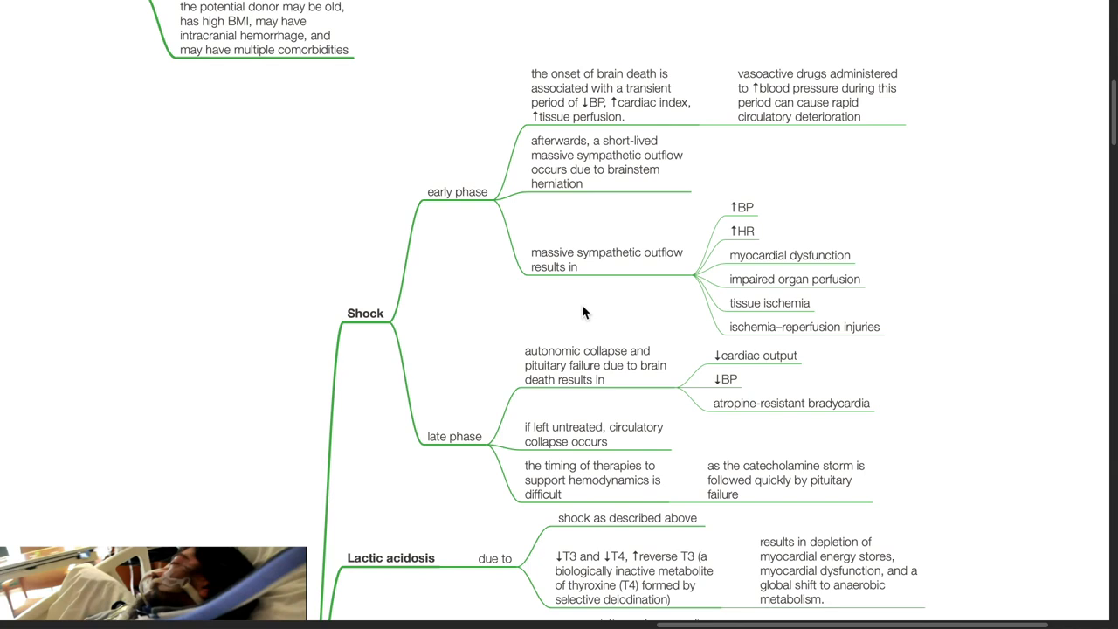
scroll(down, 3)
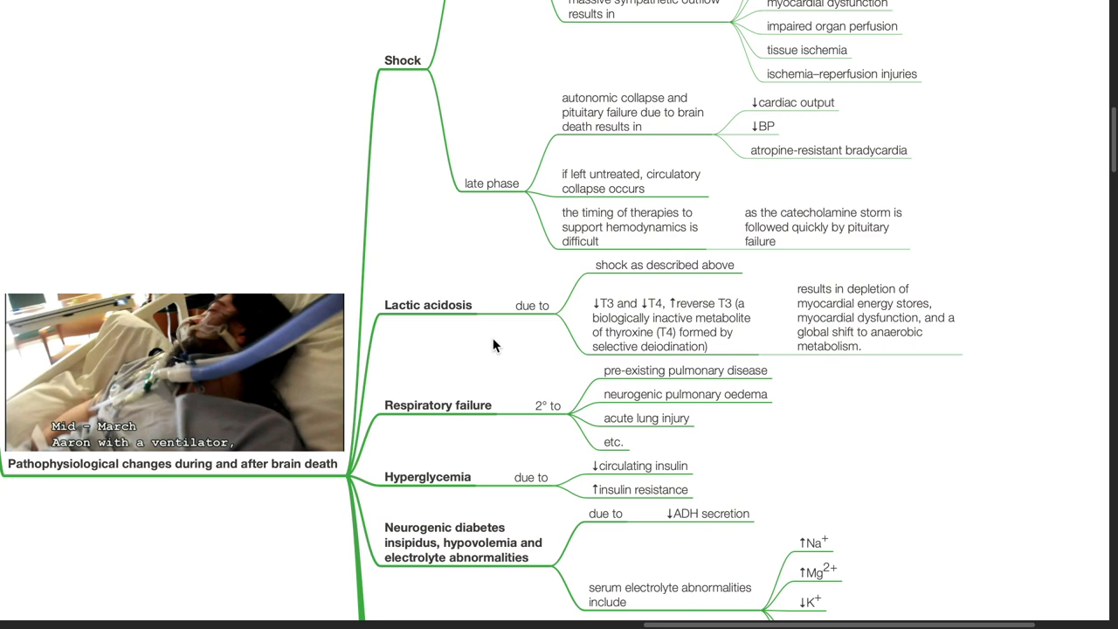
scroll(down, 3)
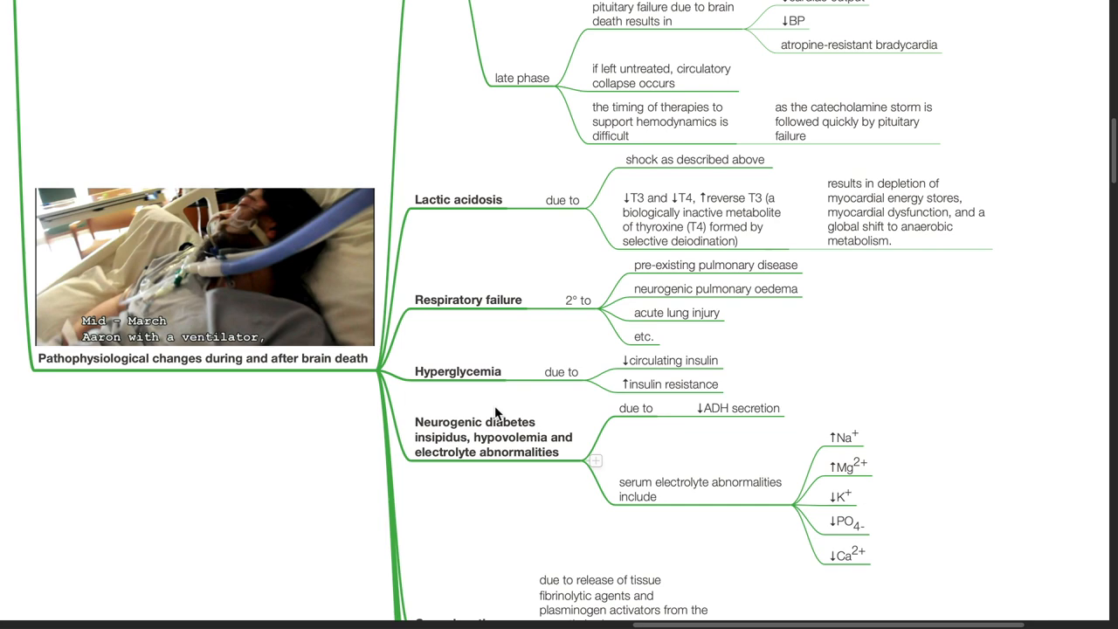
scroll(down, 3)
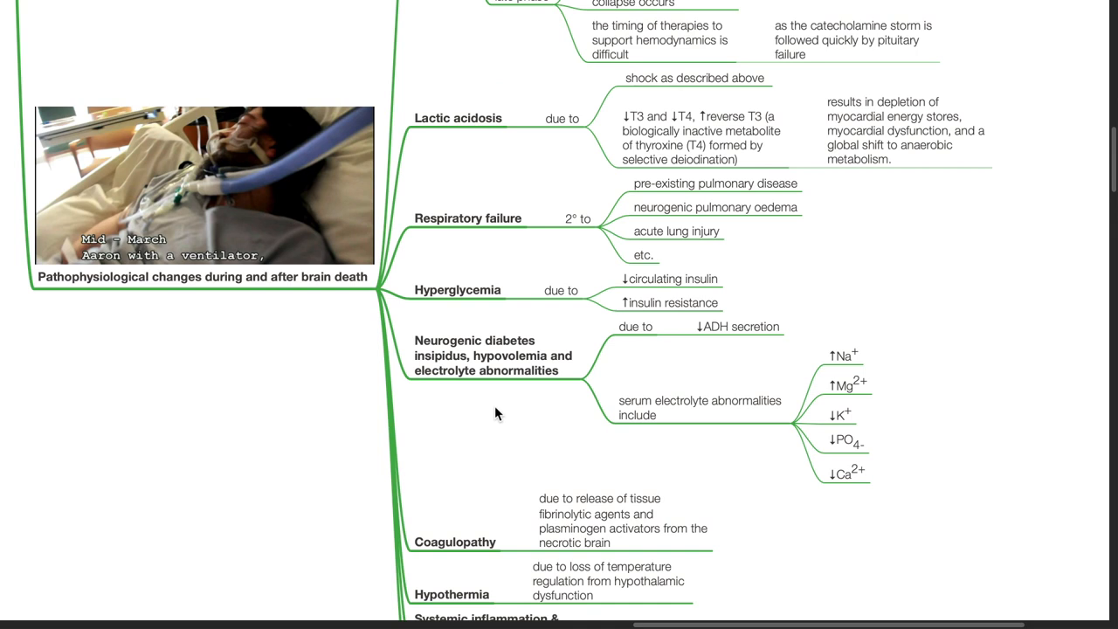
scroll(down, 3)
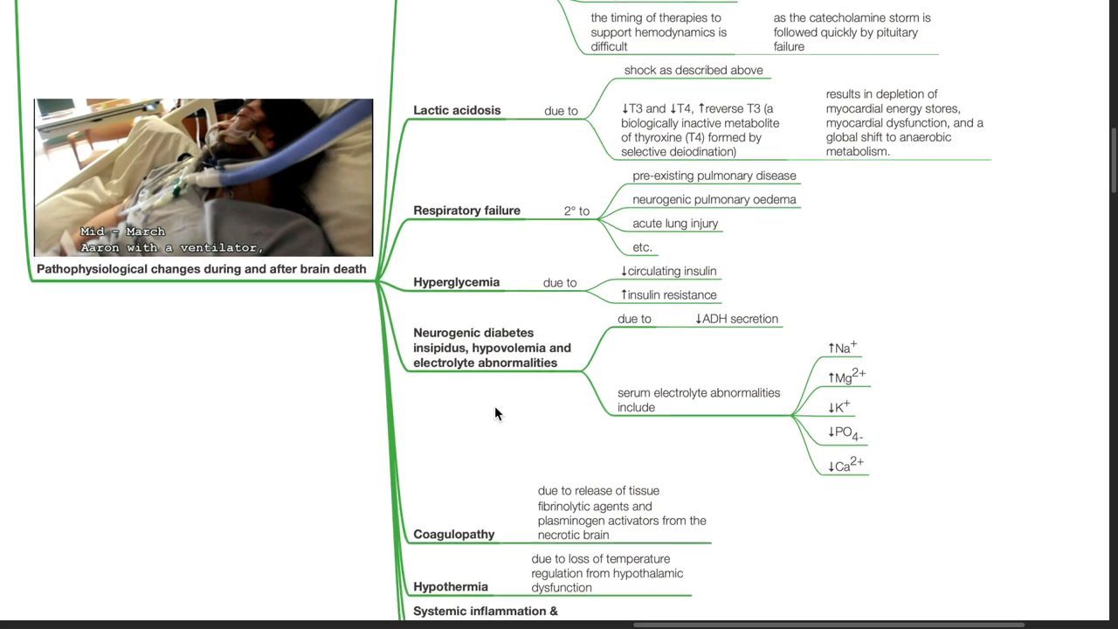
scroll(down, 3)
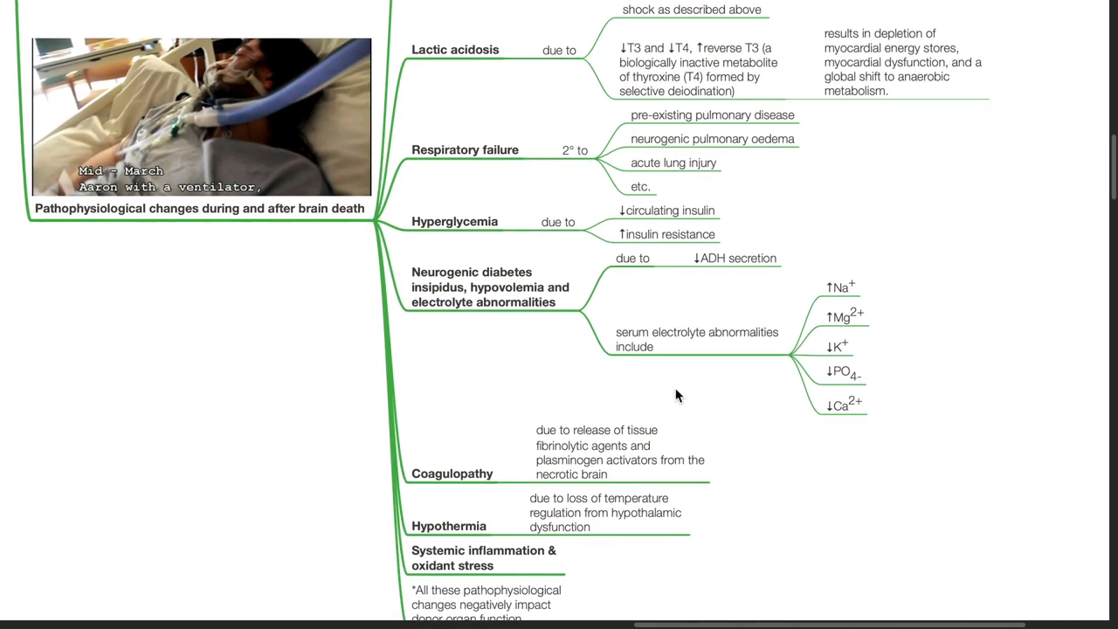
mouse_move(756, 395)
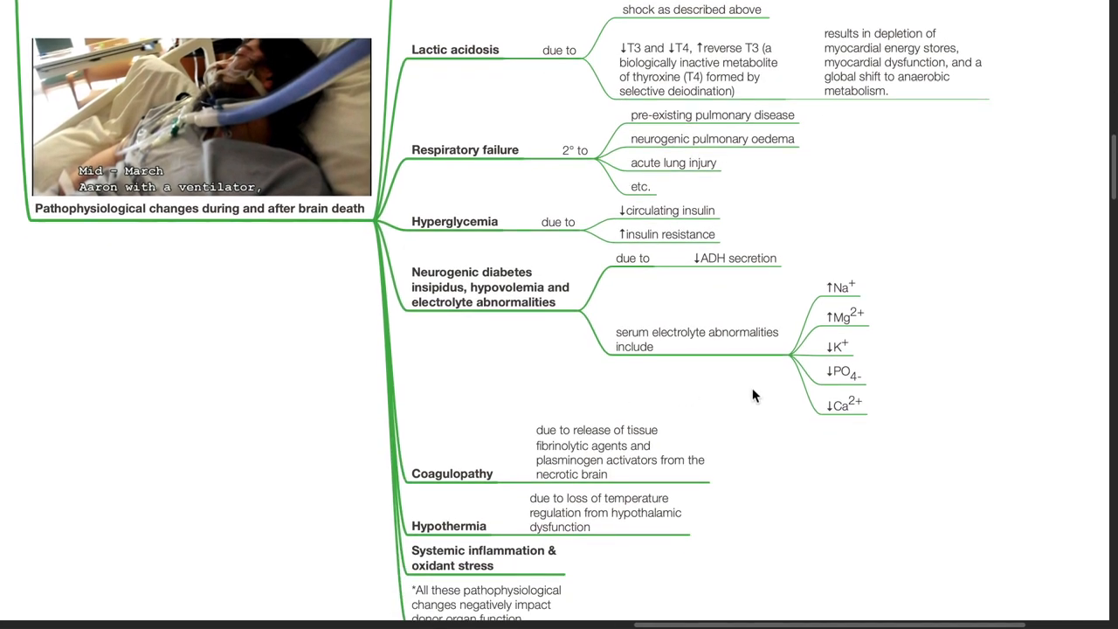
mouse_move(866, 316)
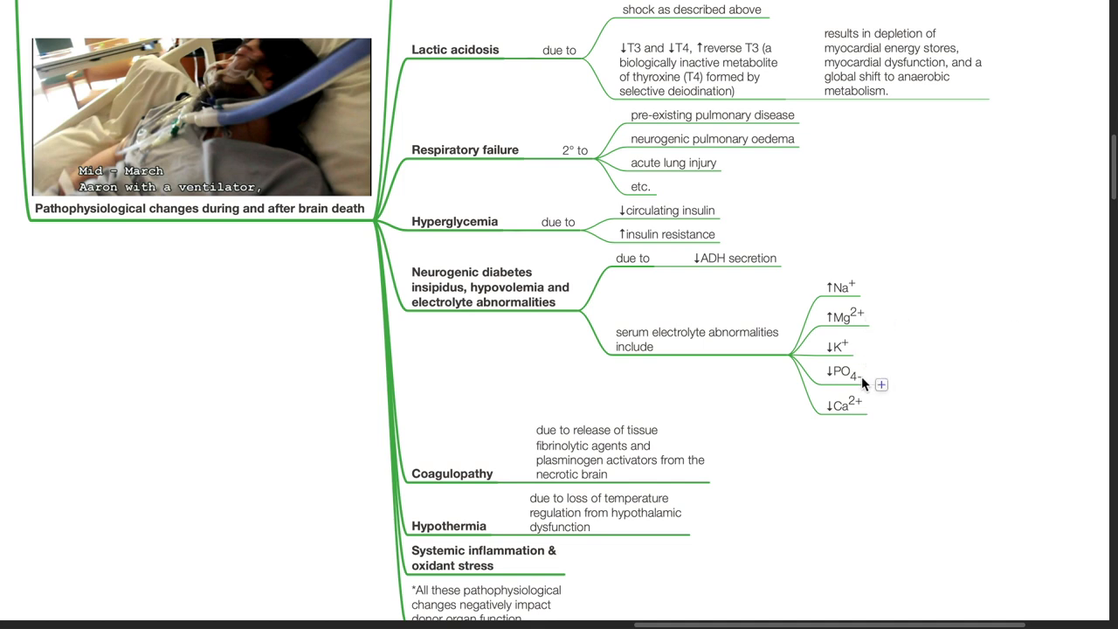
mouse_move(863, 426)
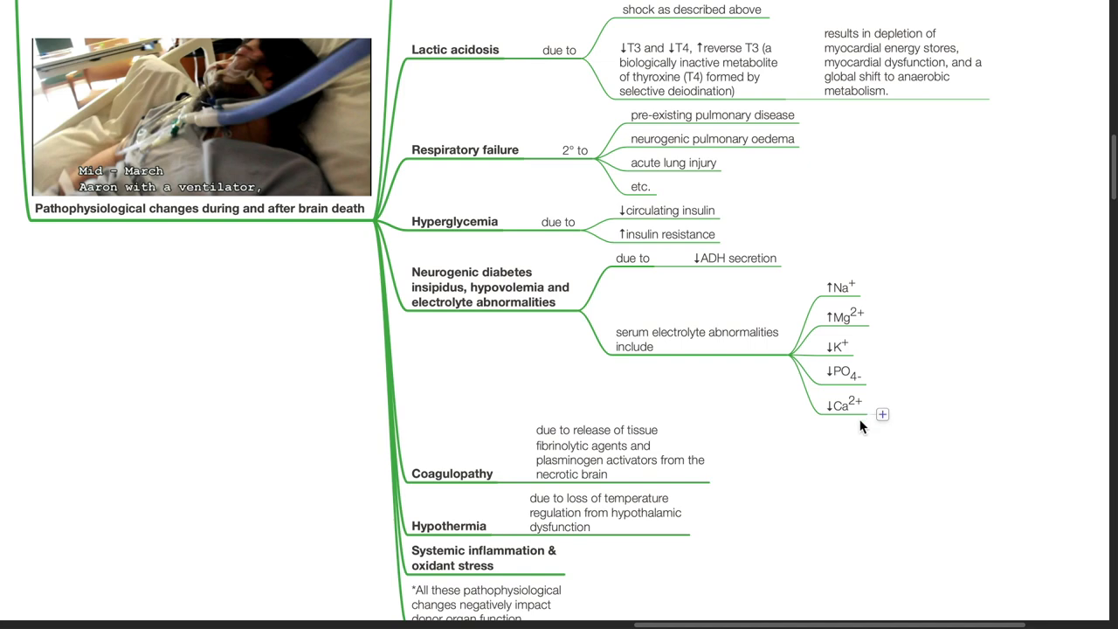
scroll(down, 3)
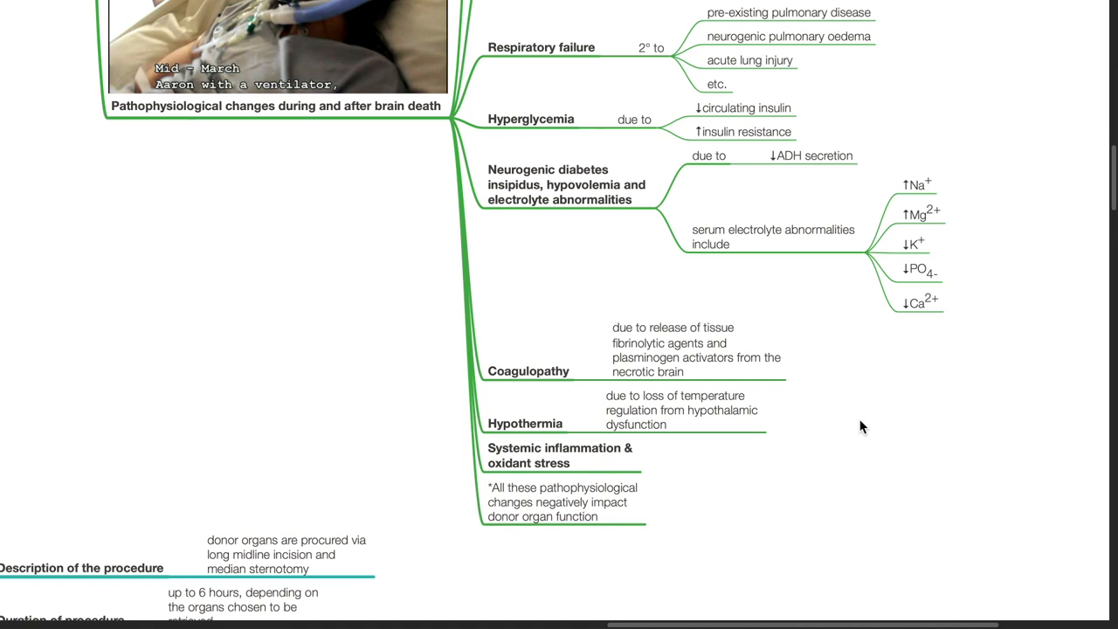
scroll(down, 3)
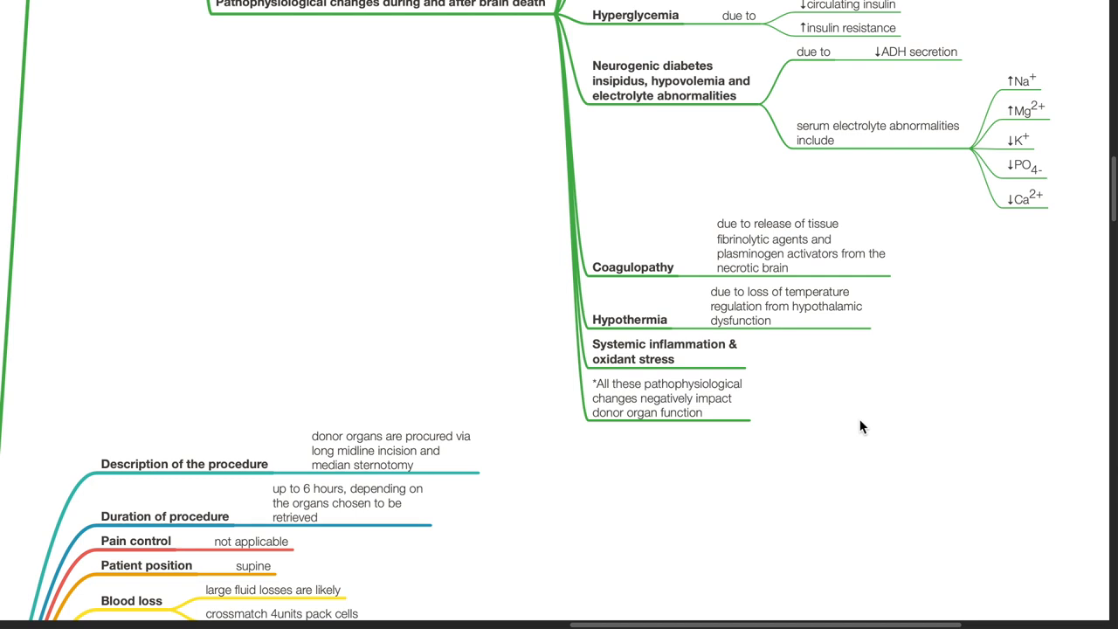
scroll(down, 3)
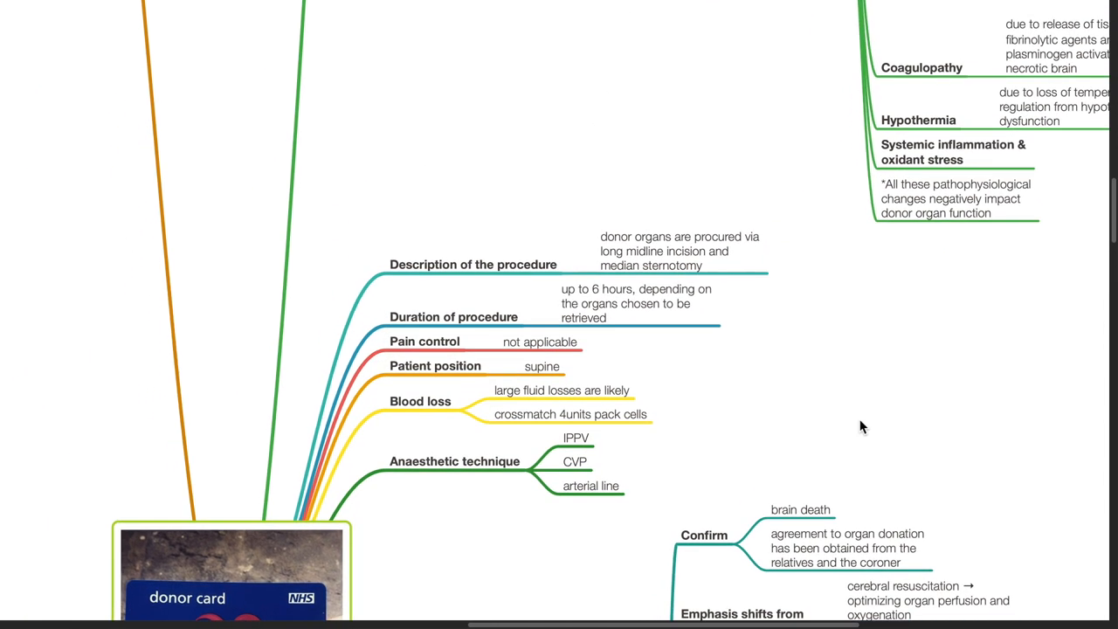
mouse_move(808, 365)
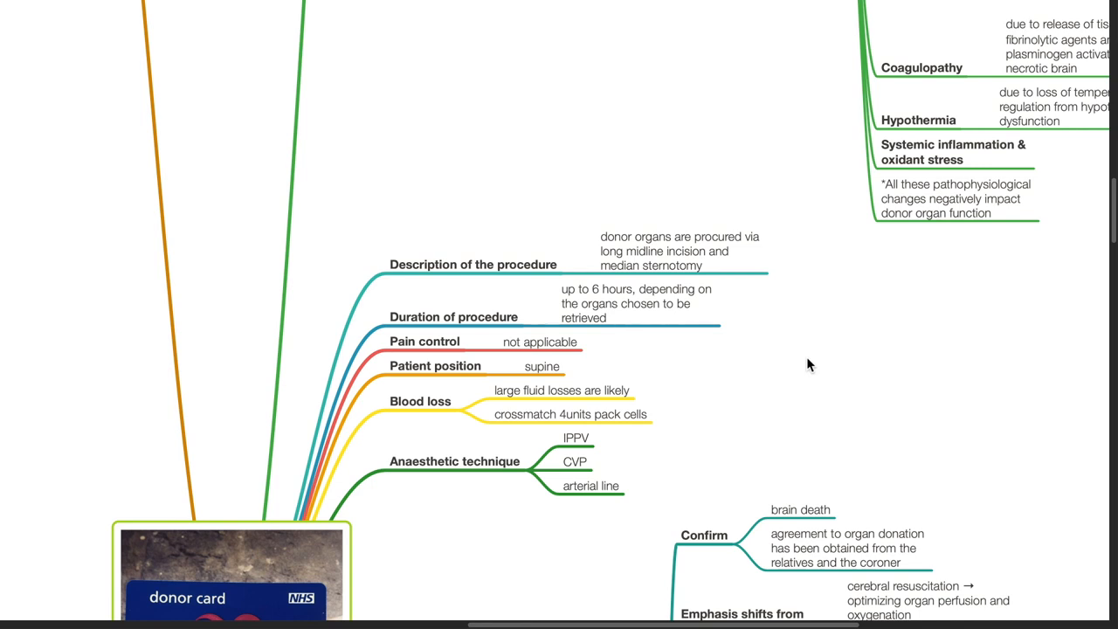
mouse_move(734, 378)
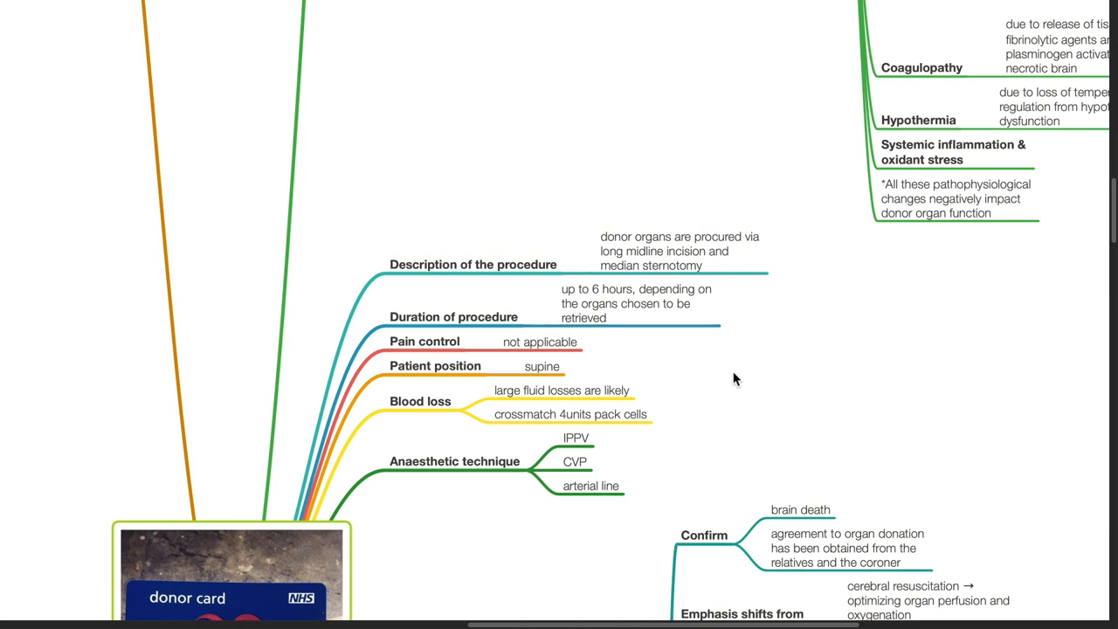
mouse_move(731, 398)
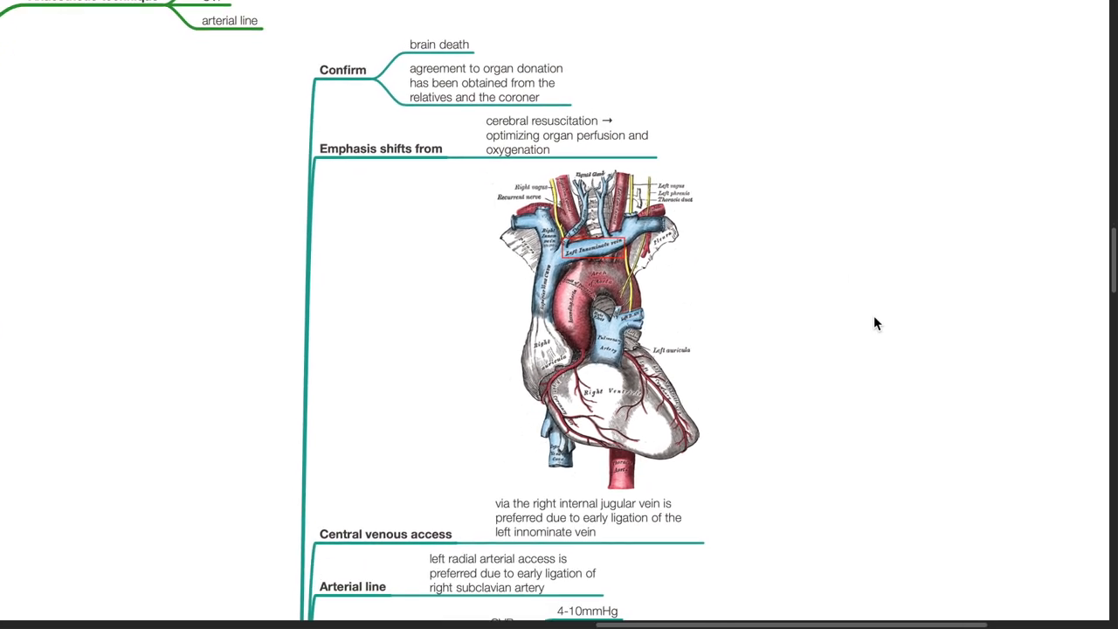
scroll(down, 3)
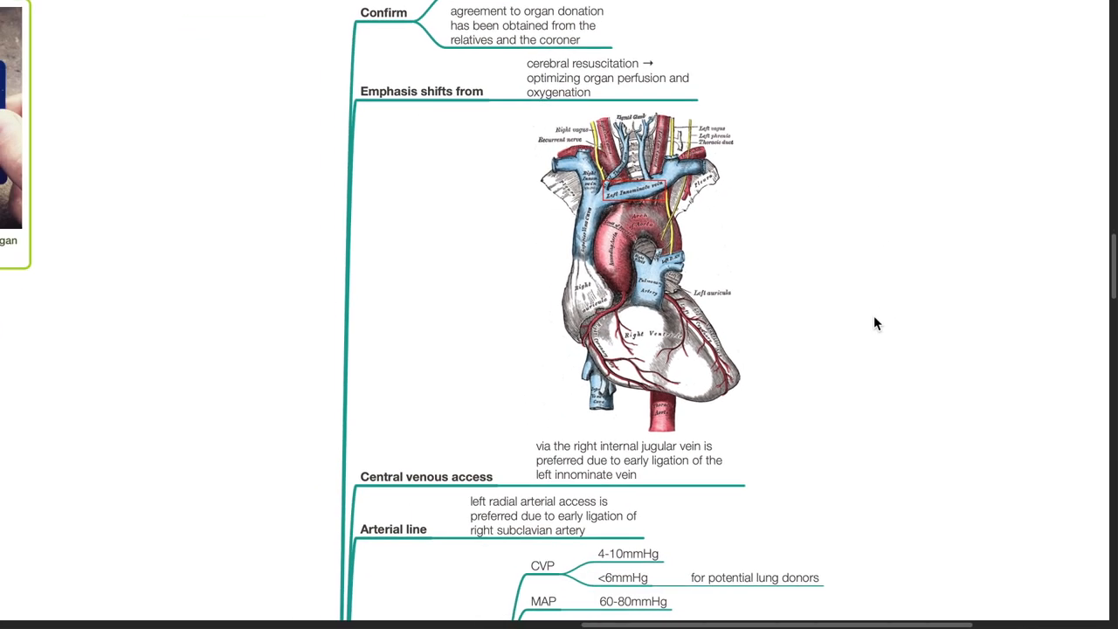
scroll(down, 3)
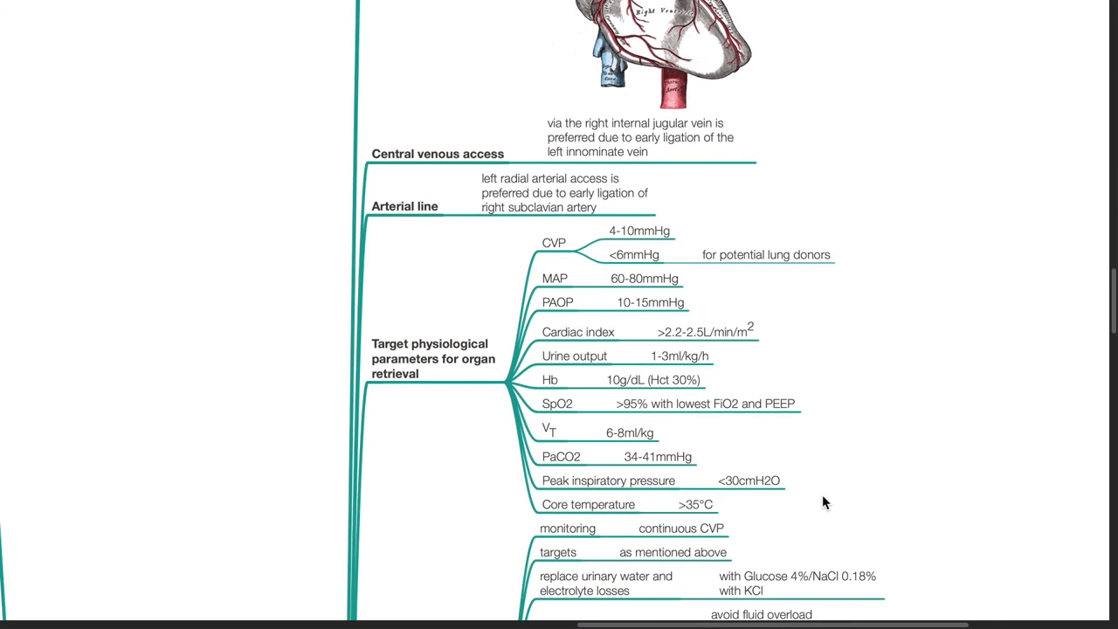
mouse_move(906, 511)
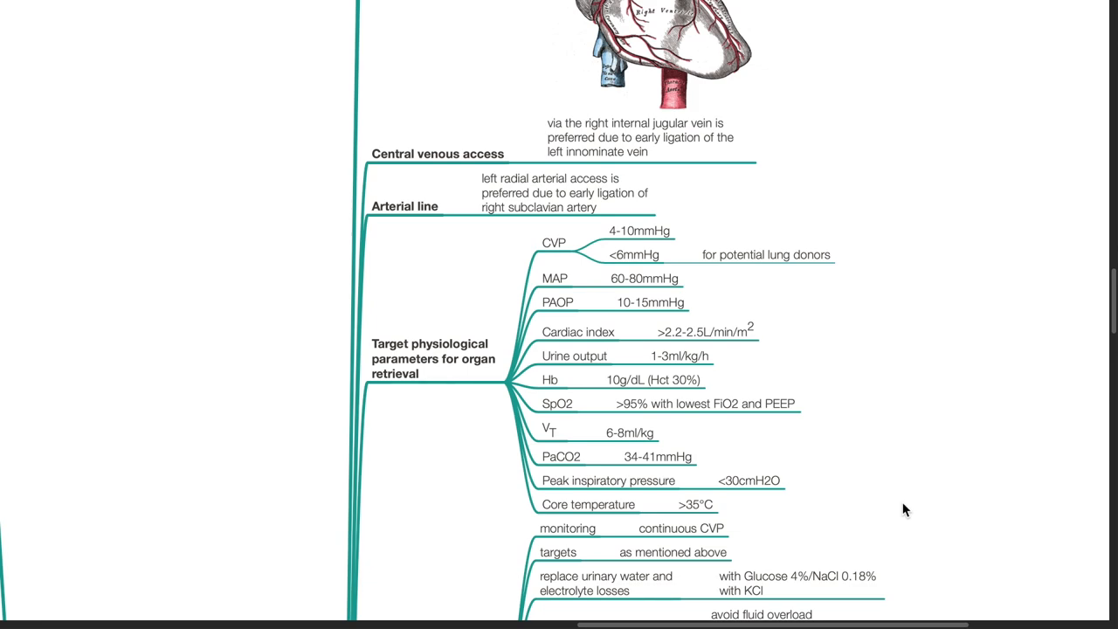
scroll(down, 3)
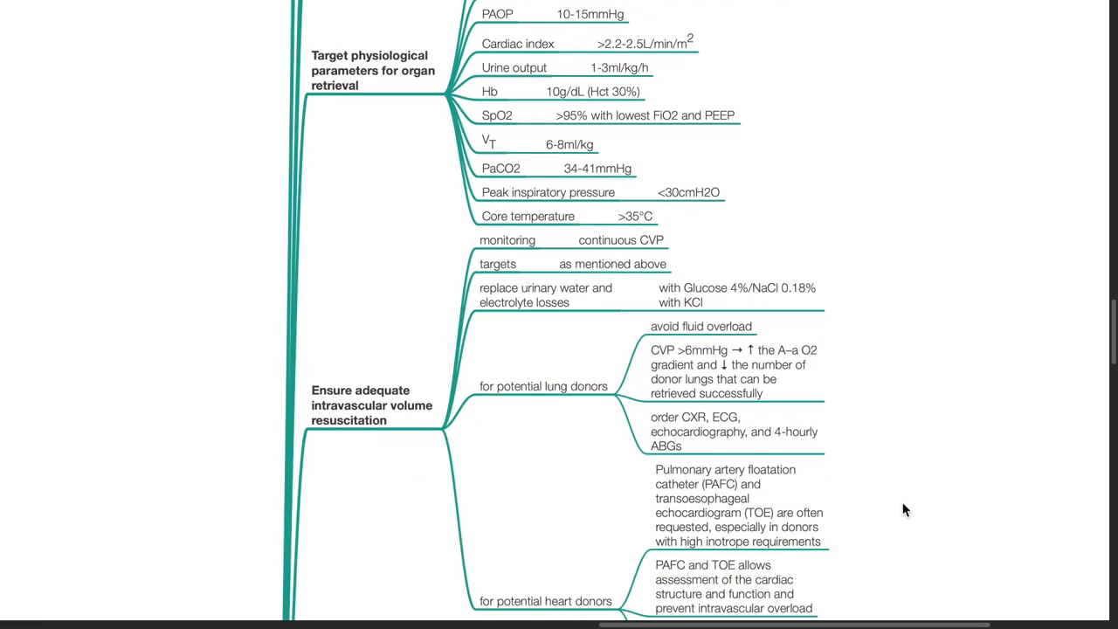
scroll(down, 3)
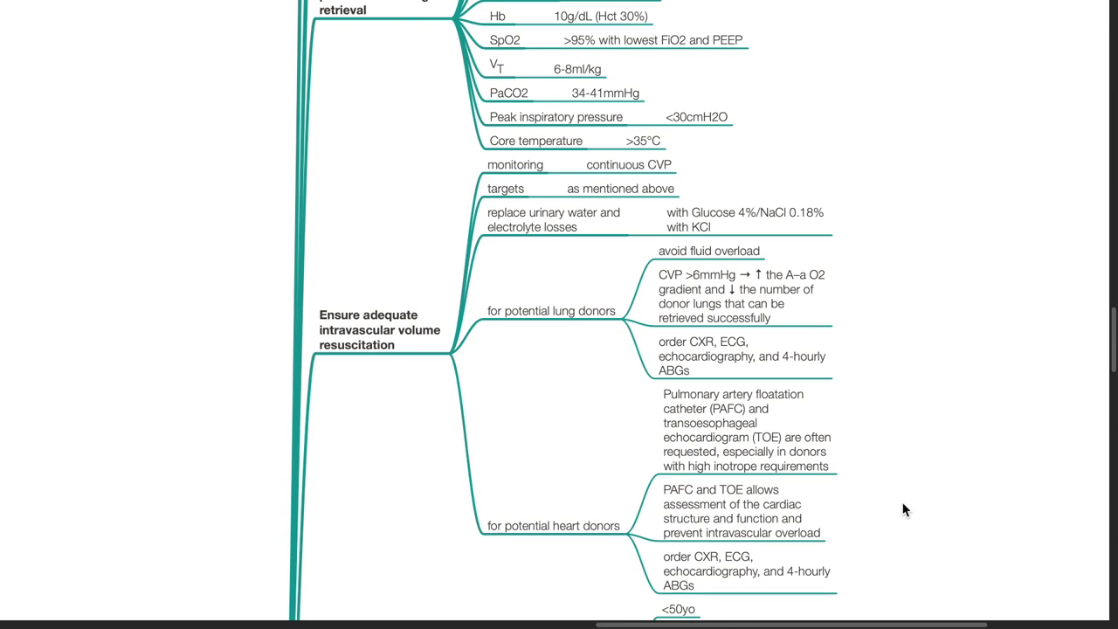
mouse_move(689, 191)
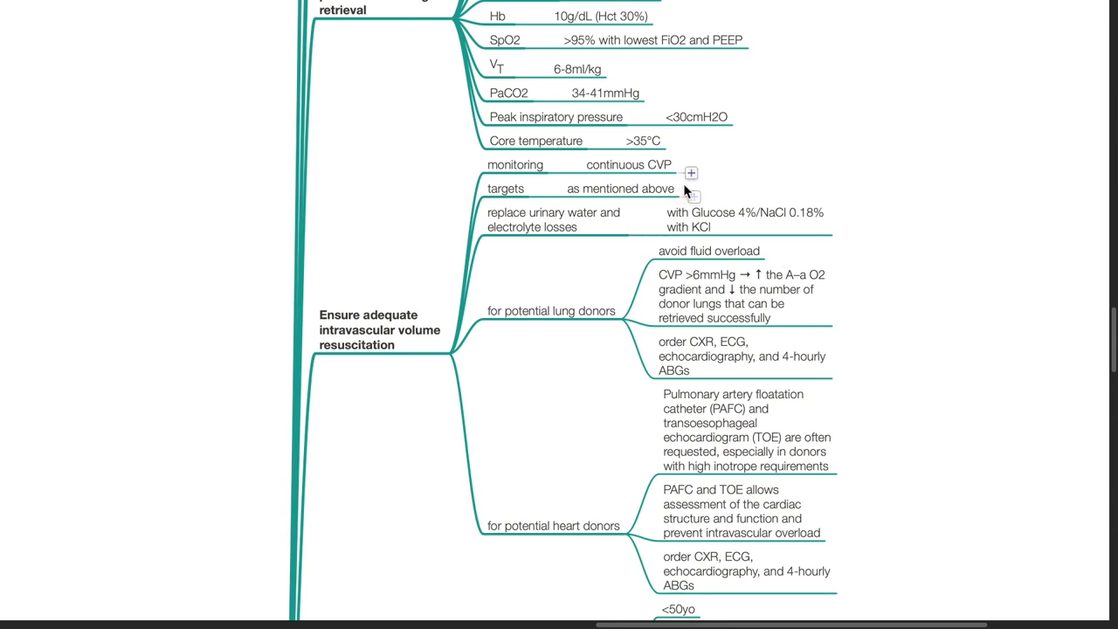
scroll(down, 3)
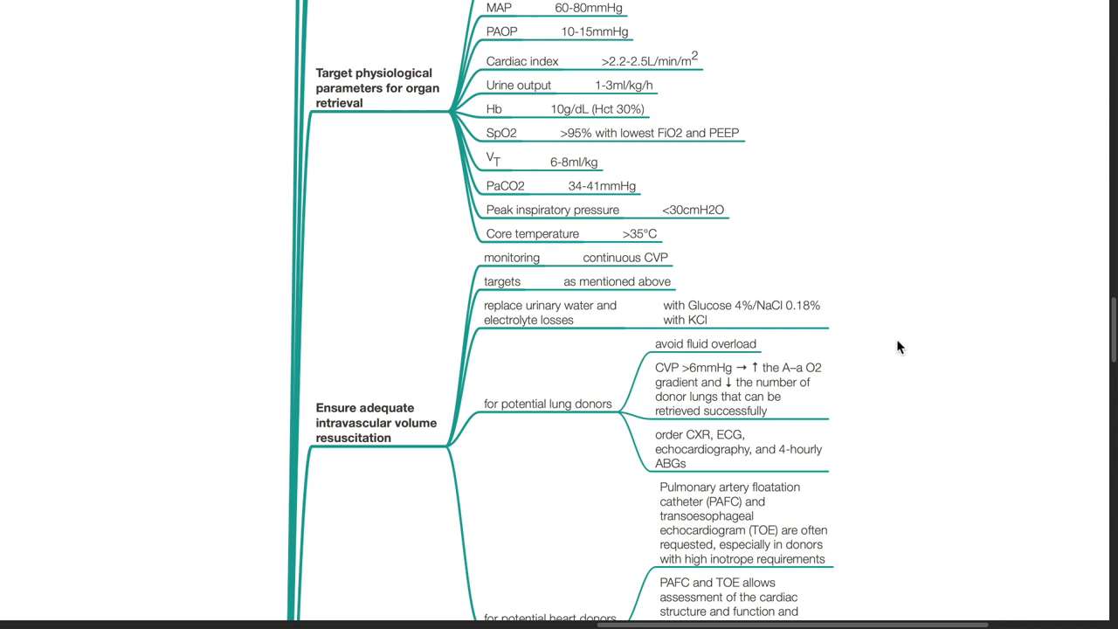
scroll(down, 3)
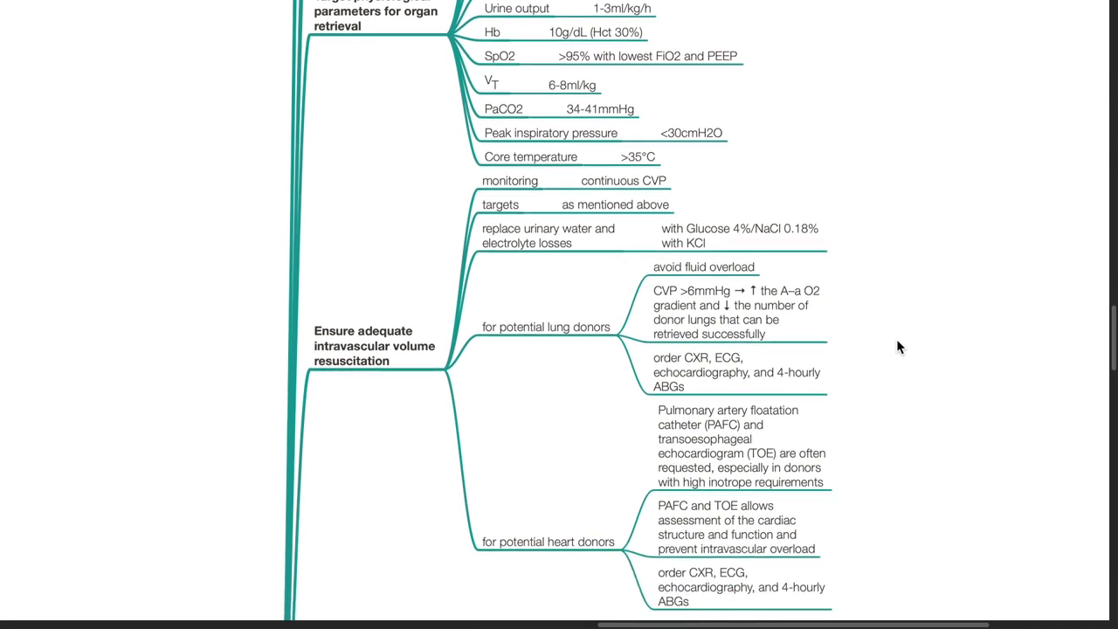
scroll(down, 3)
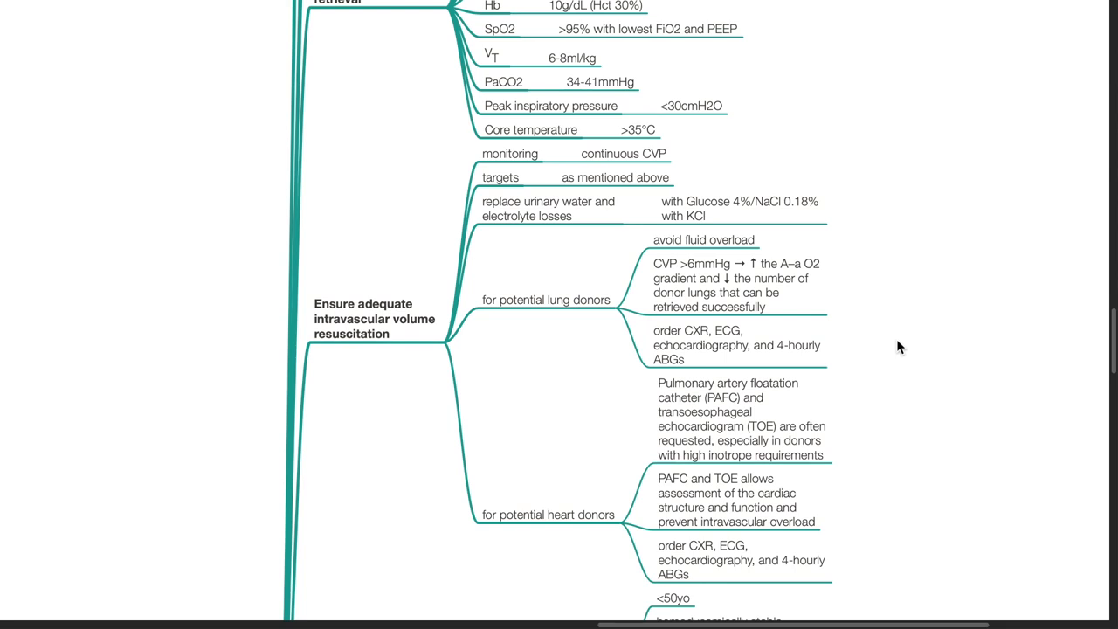
scroll(down, 3)
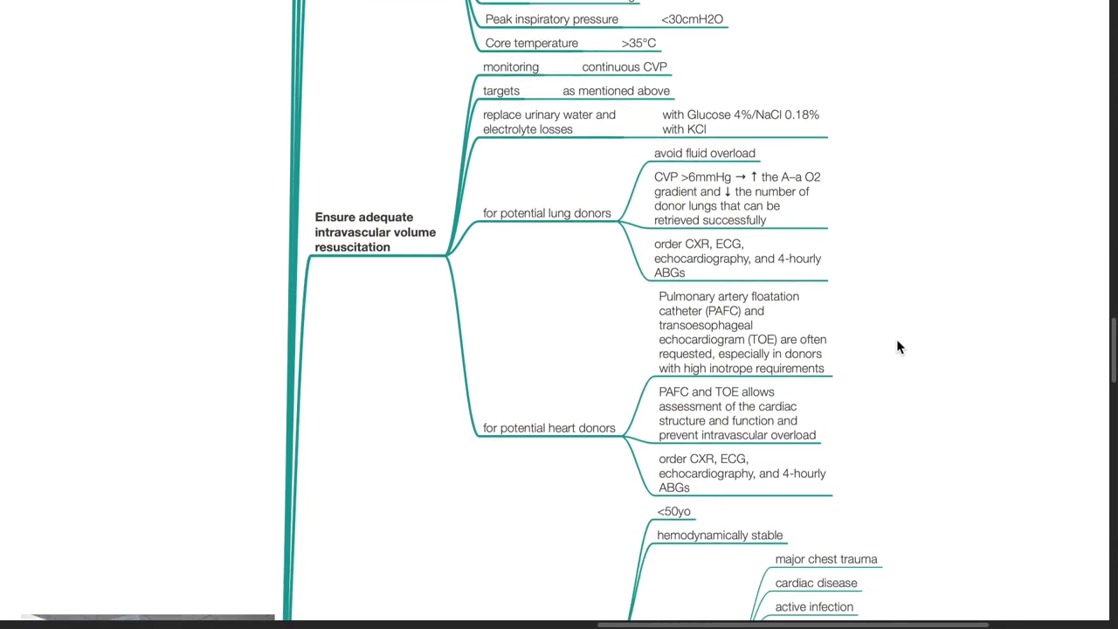
scroll(down, 3)
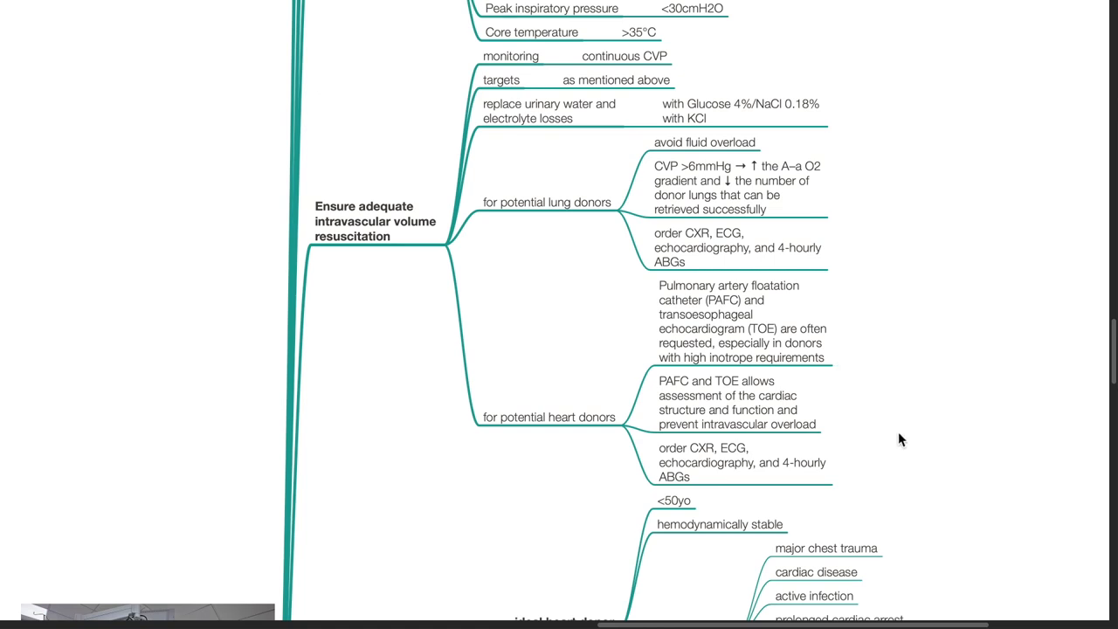
scroll(down, 3)
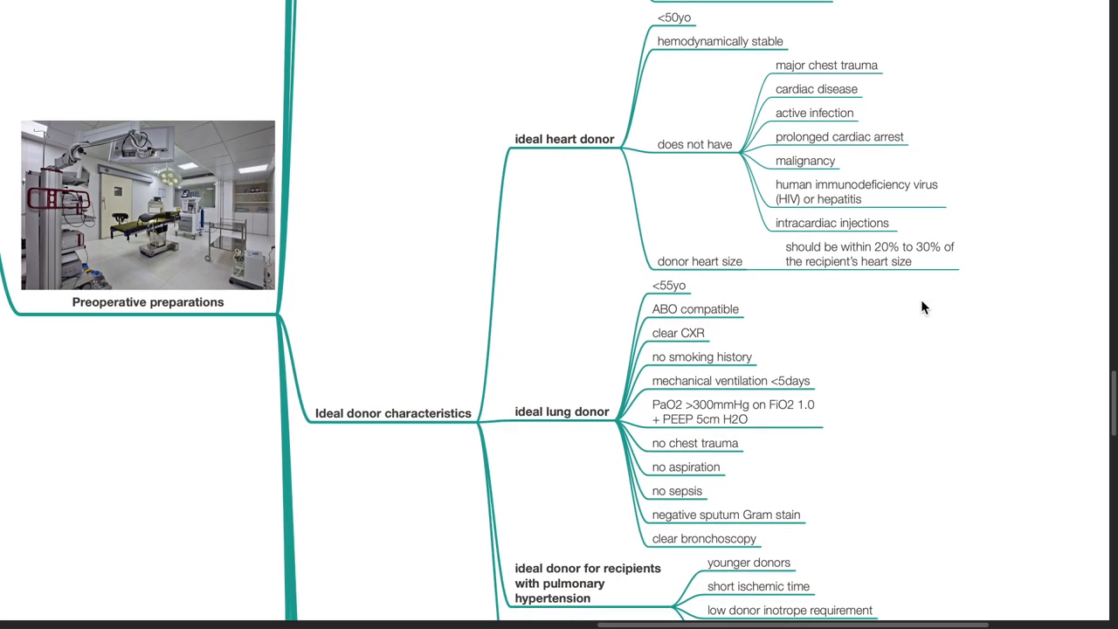
scroll(down, 3)
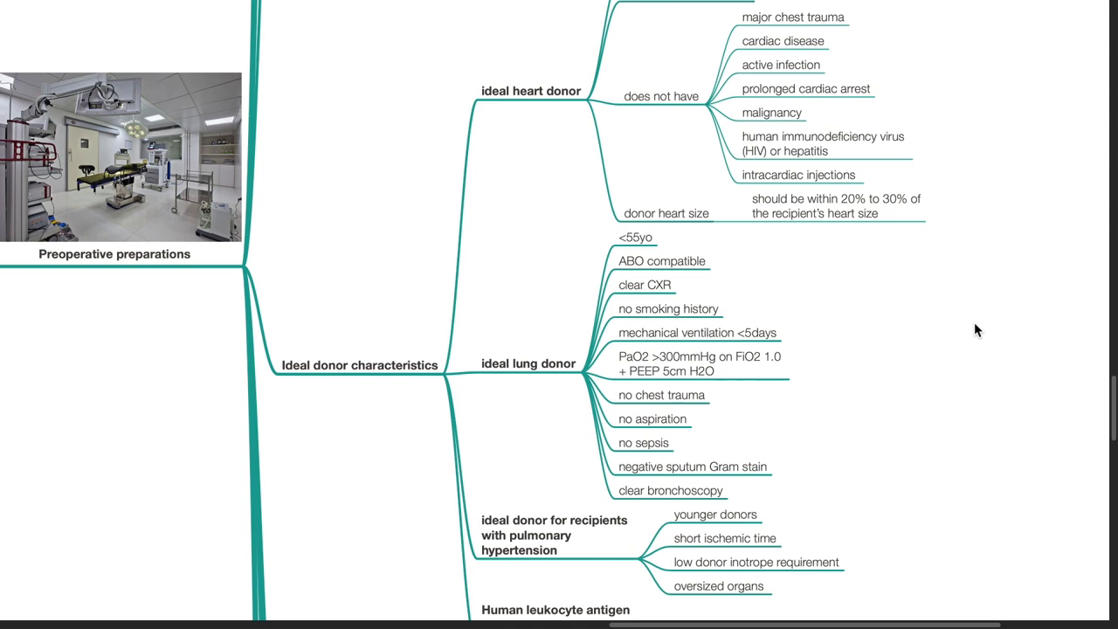
scroll(down, 3)
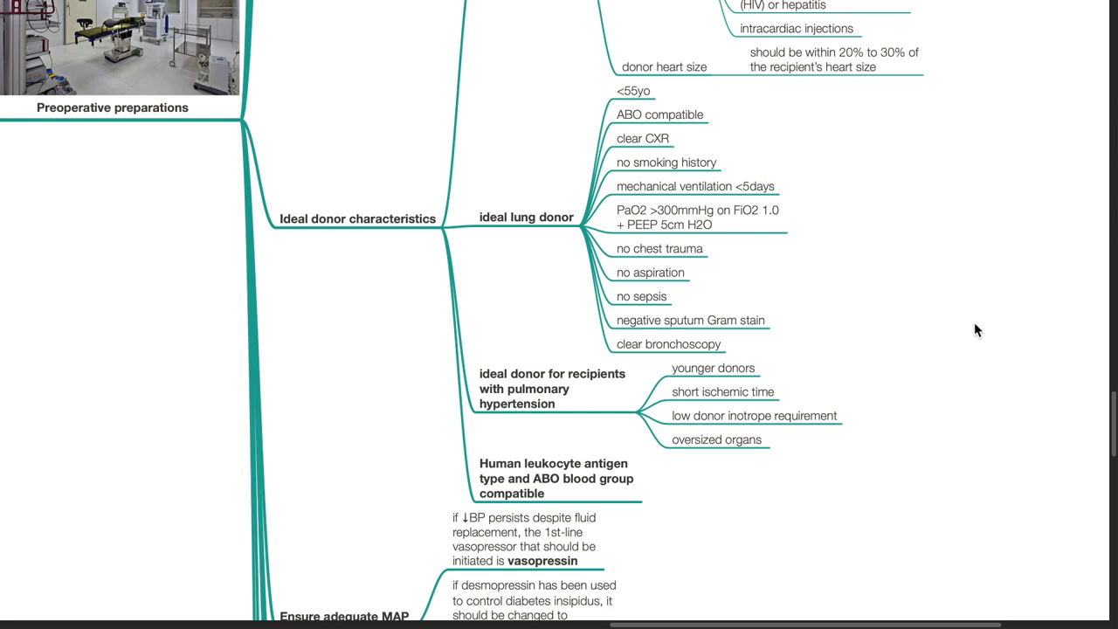
mouse_move(863, 414)
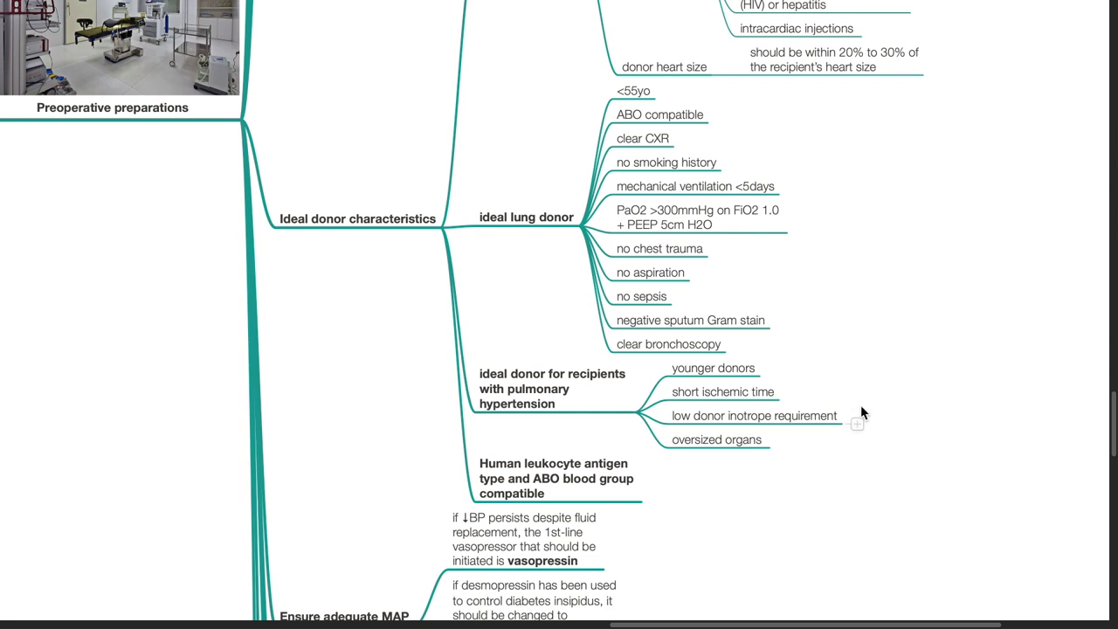
mouse_move(904, 422)
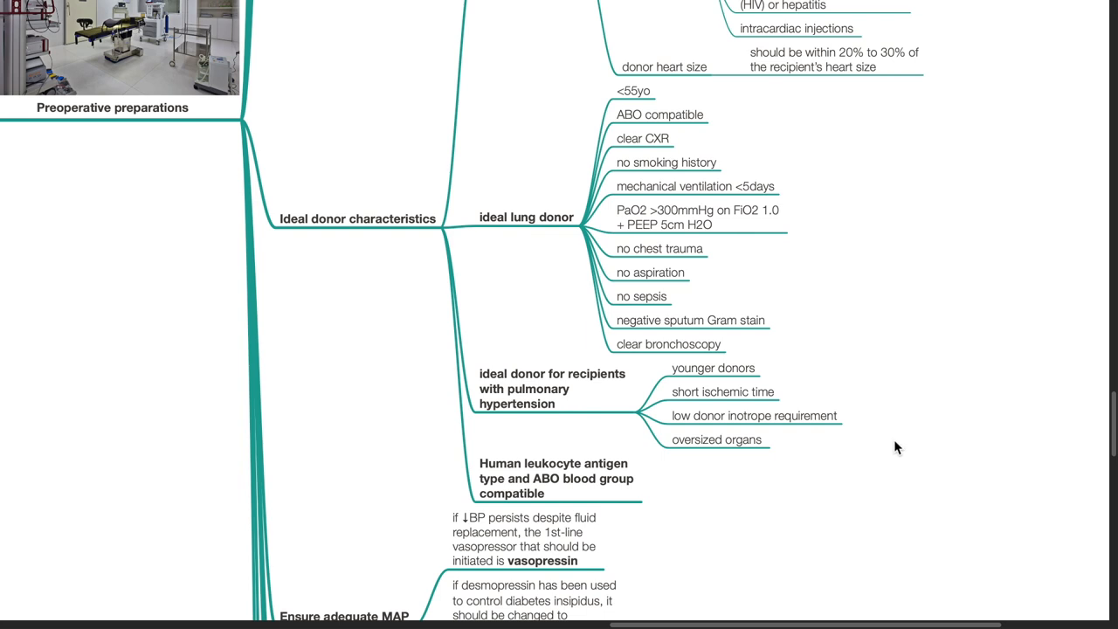
scroll(down, 3)
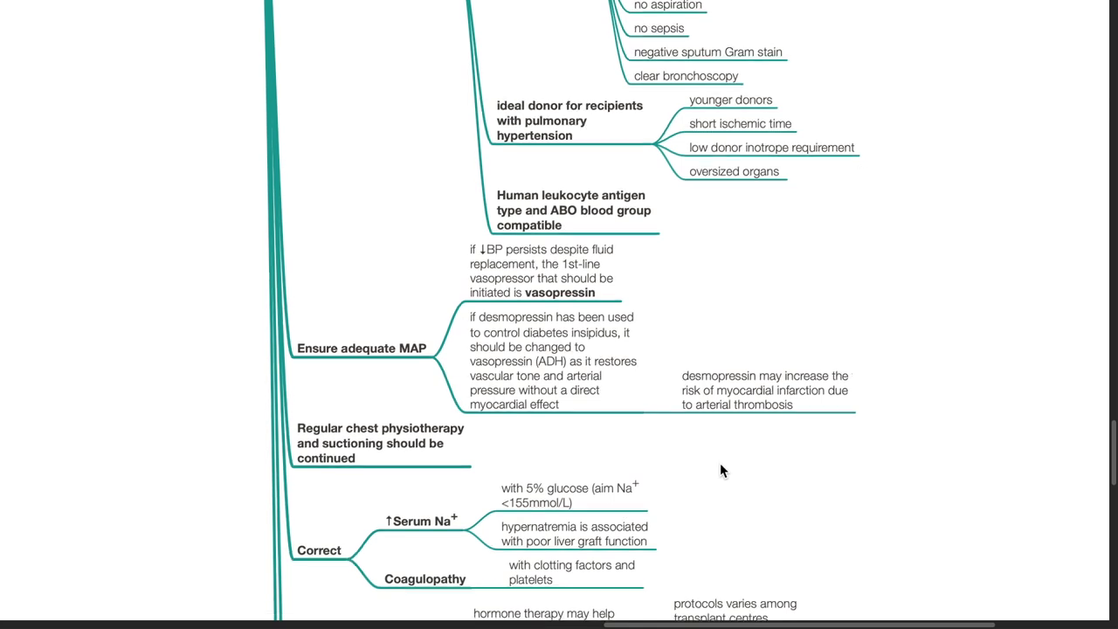
scroll(down, 3)
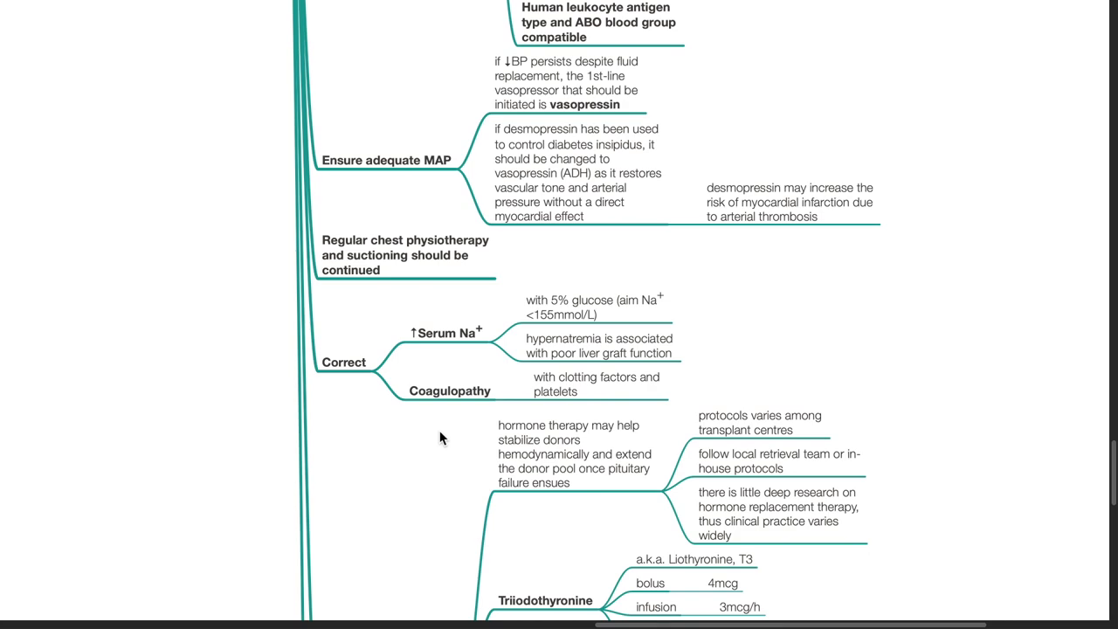
scroll(down, 3)
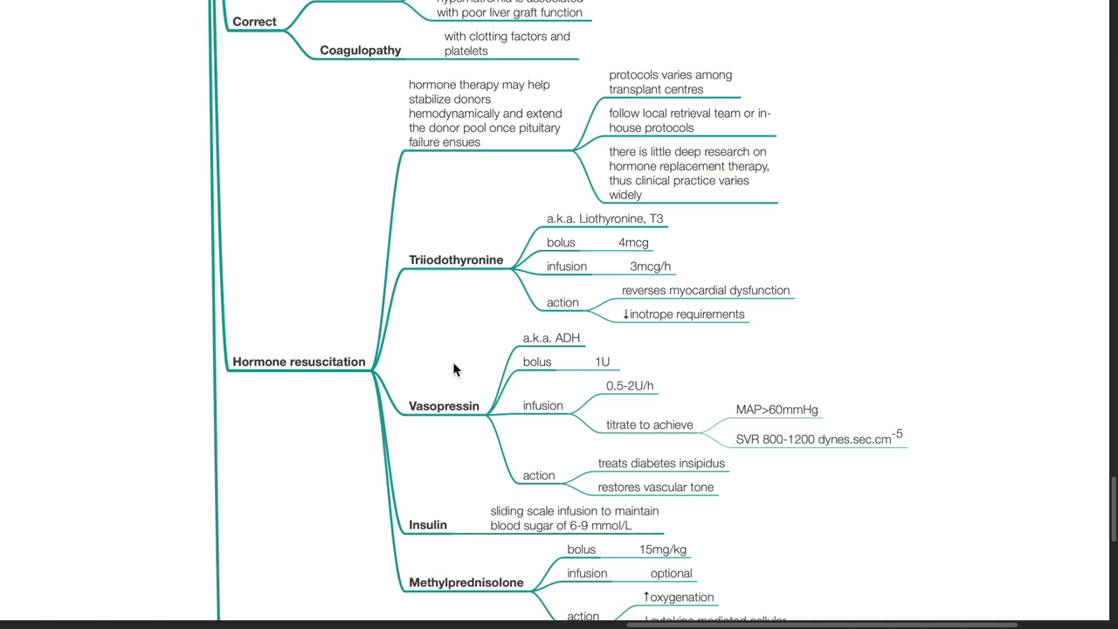
scroll(down, 3)
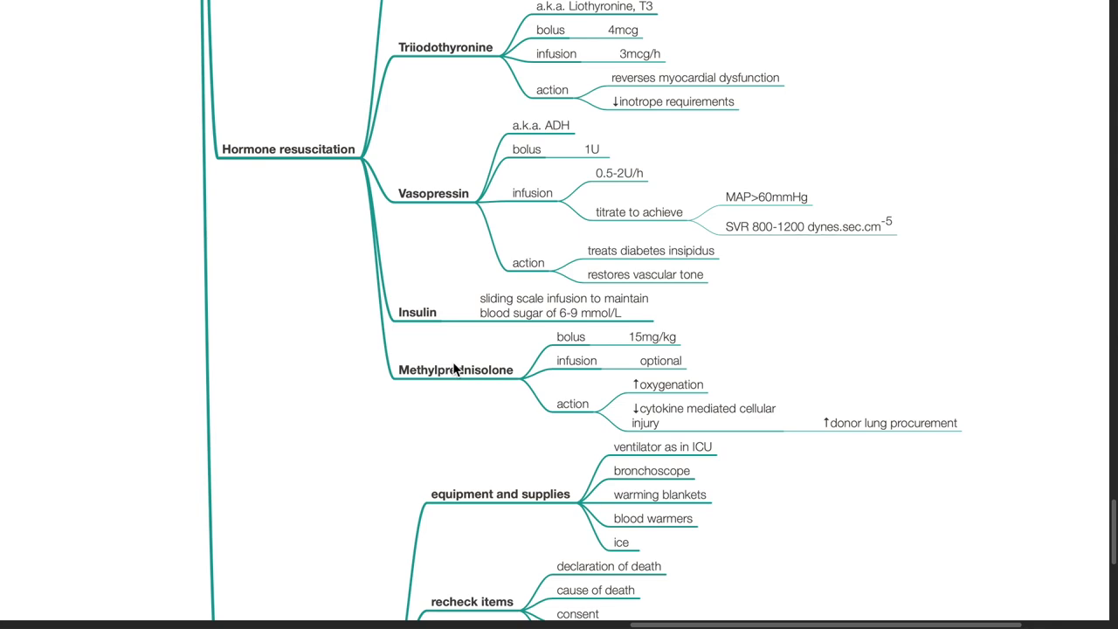
scroll(down, 3)
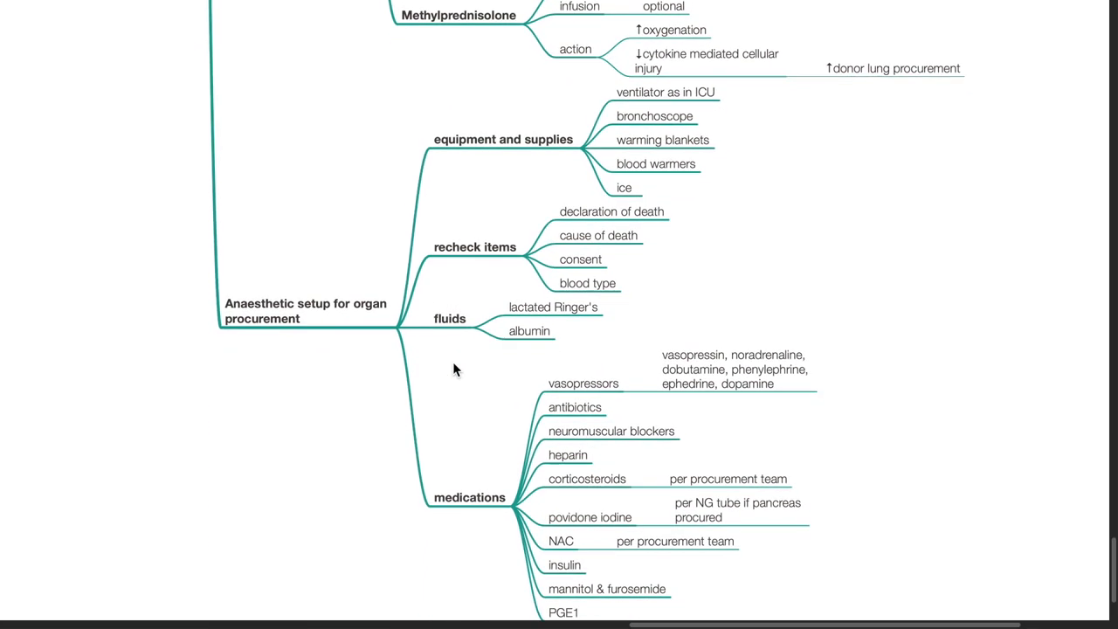
scroll(down, 3)
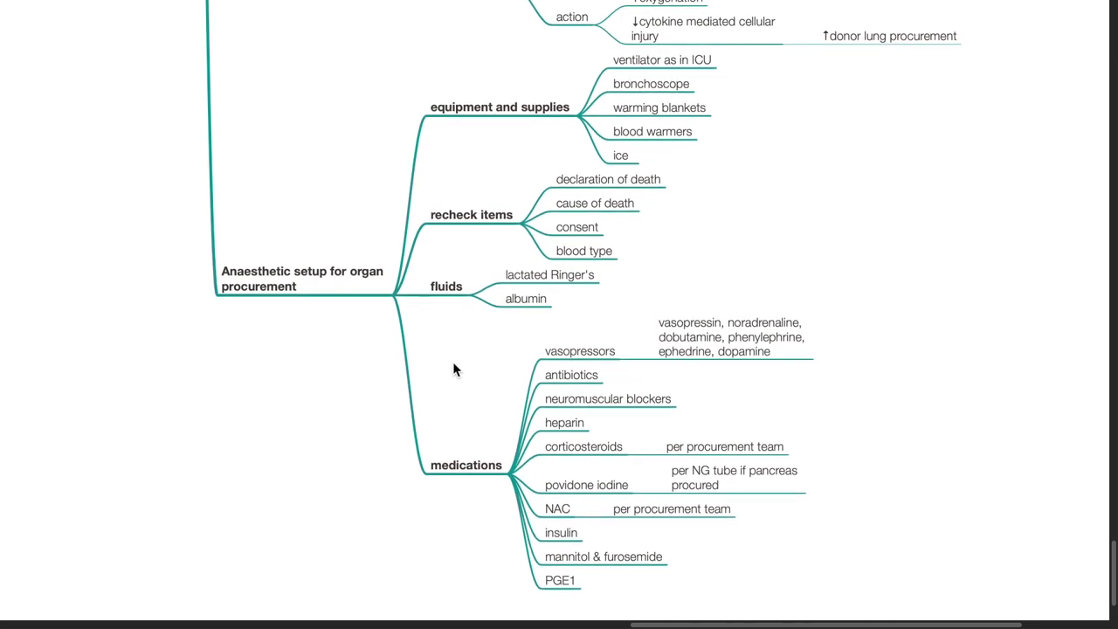
scroll(down, 3)
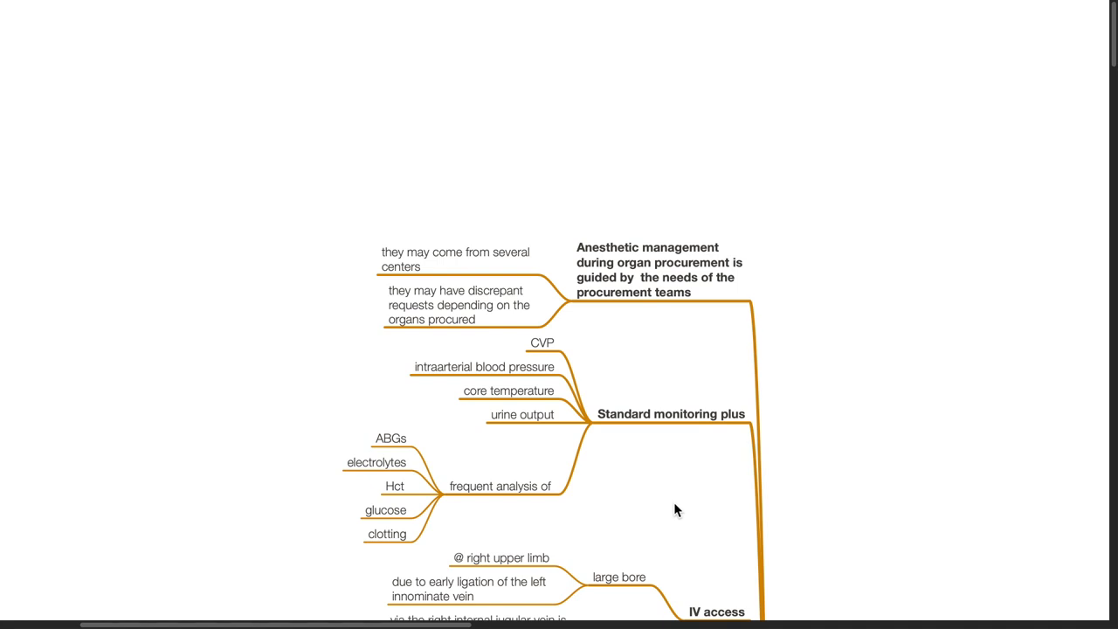
scroll(down, 3)
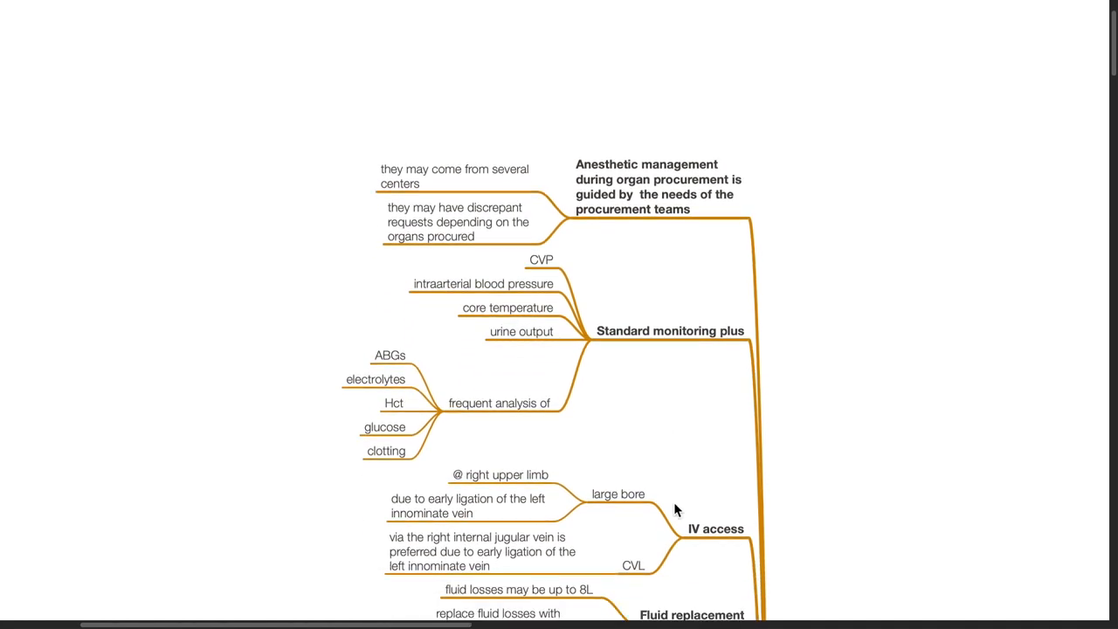
scroll(down, 3)
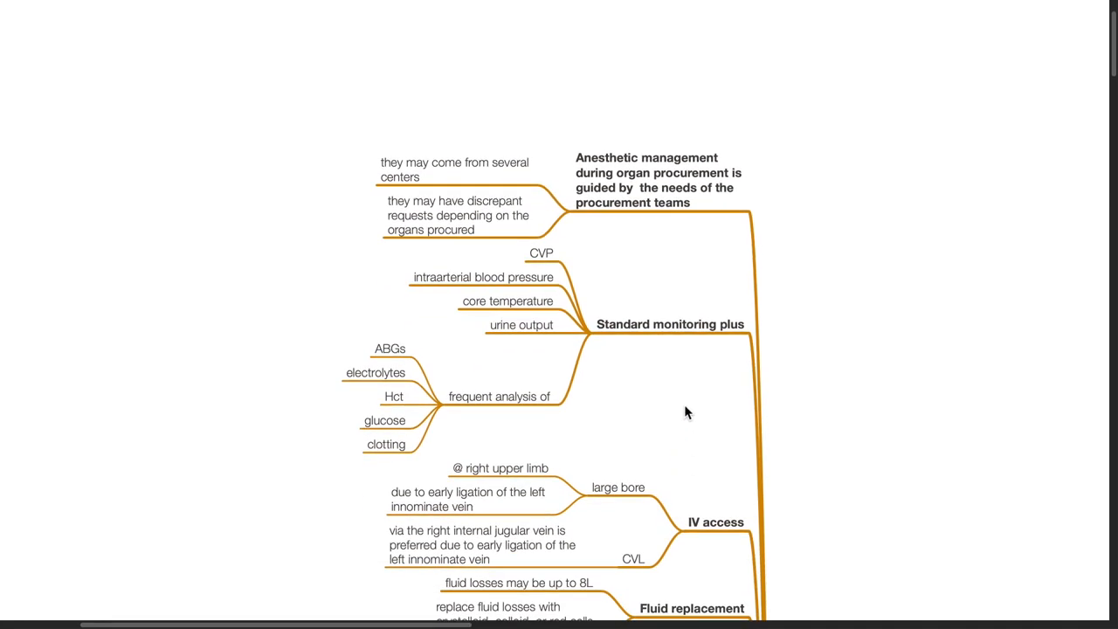
scroll(down, 3)
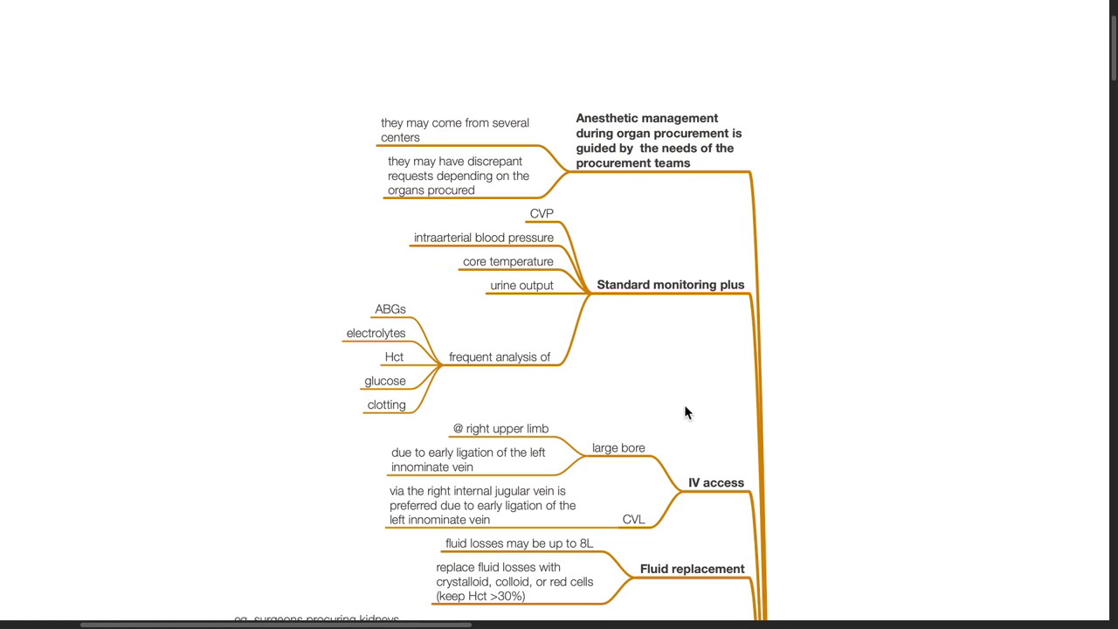
scroll(down, 3)
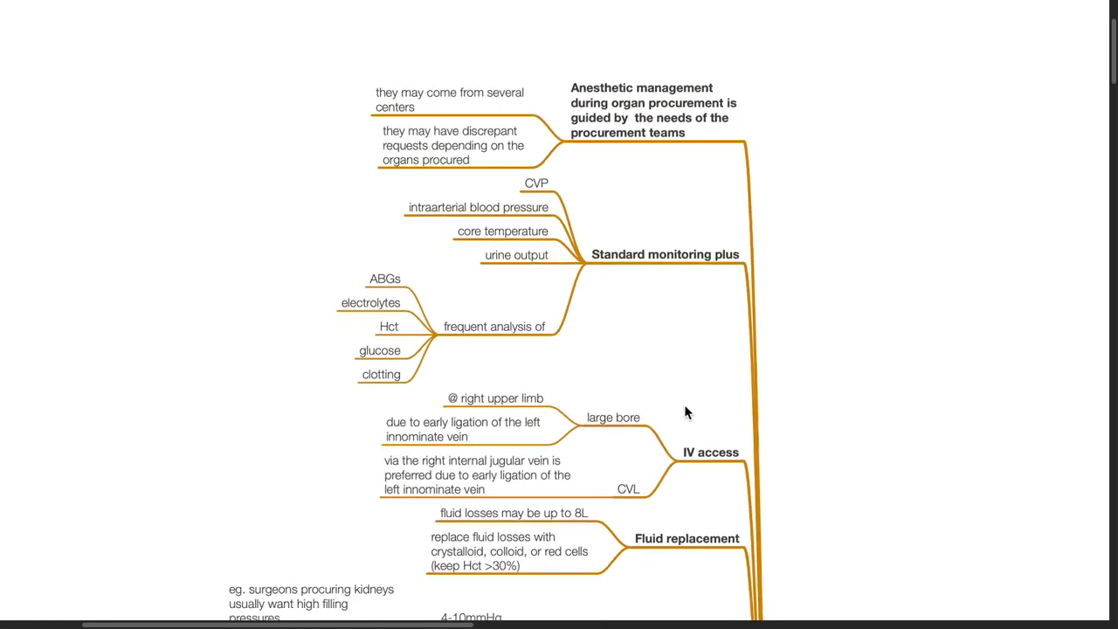
scroll(down, 3)
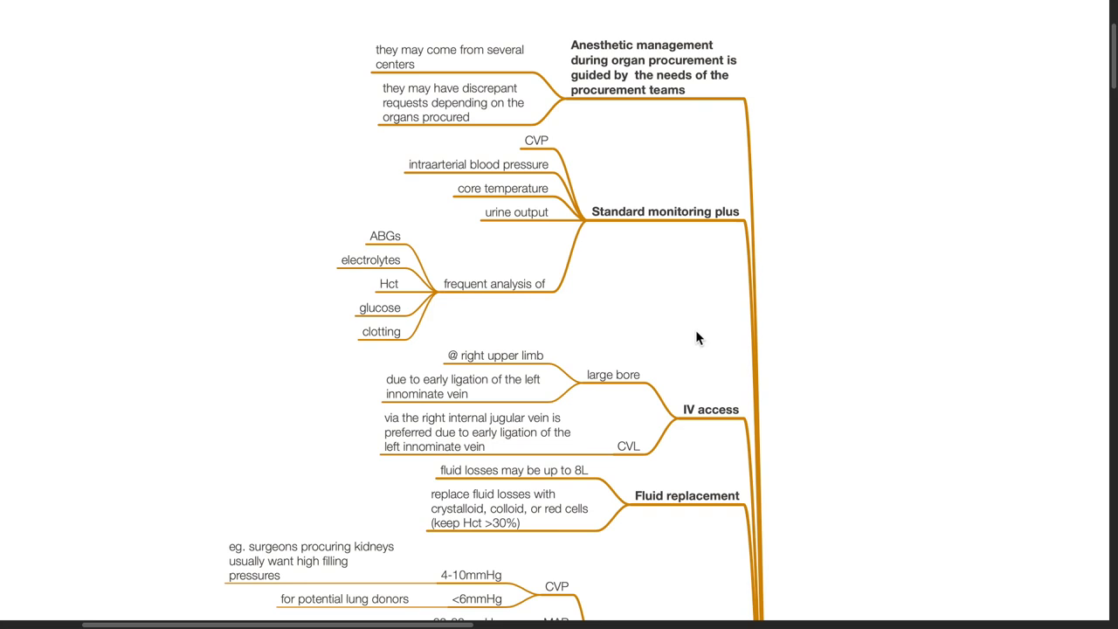
scroll(down, 3)
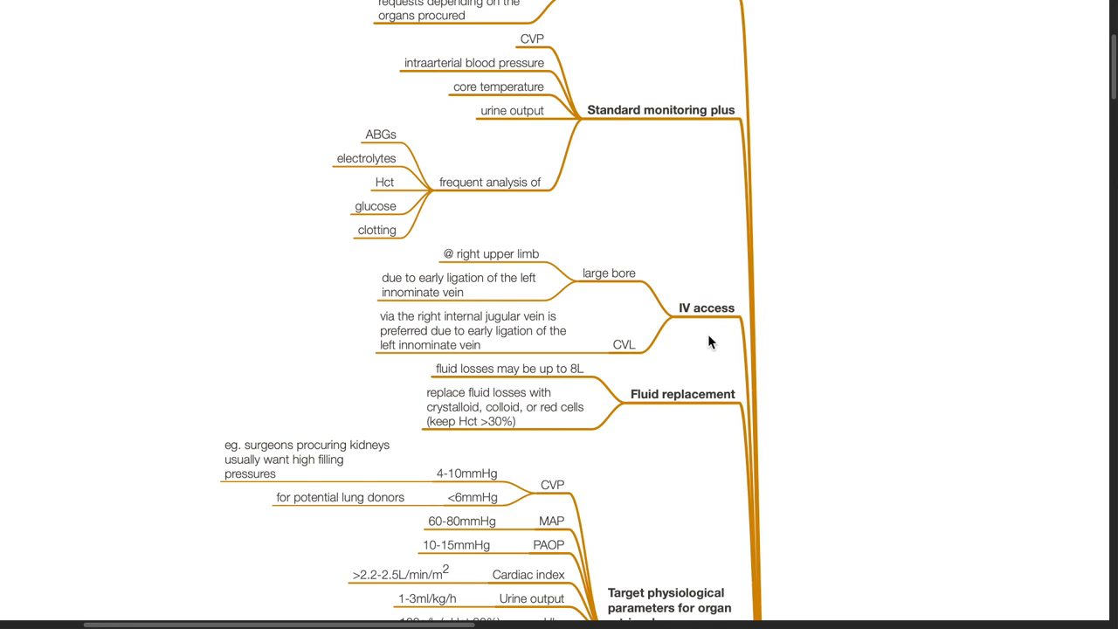
scroll(down, 3)
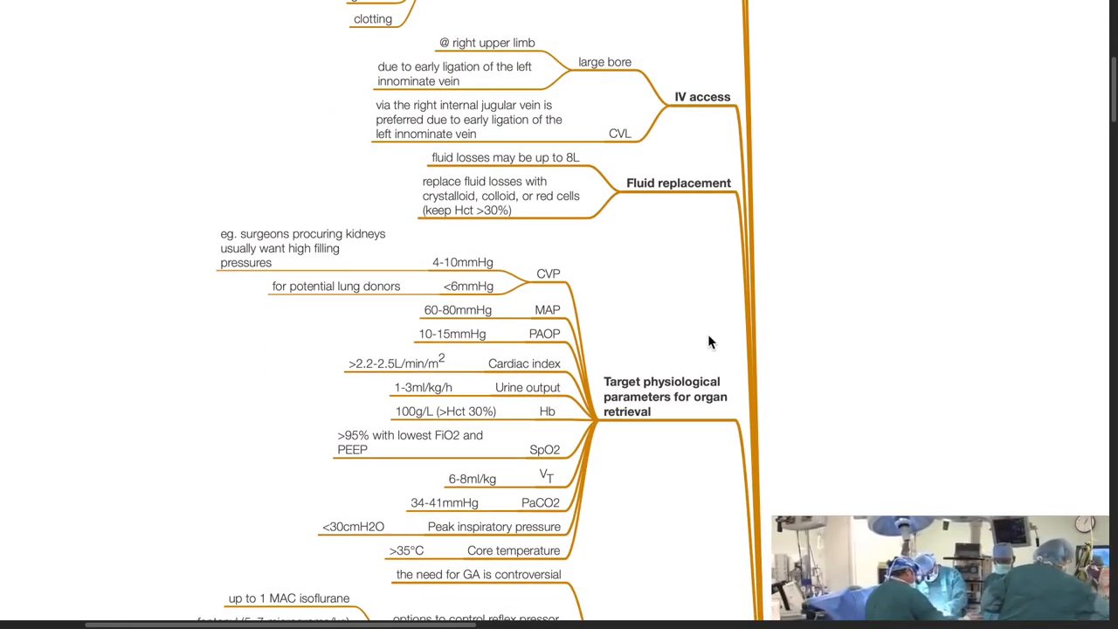
scroll(down, 3)
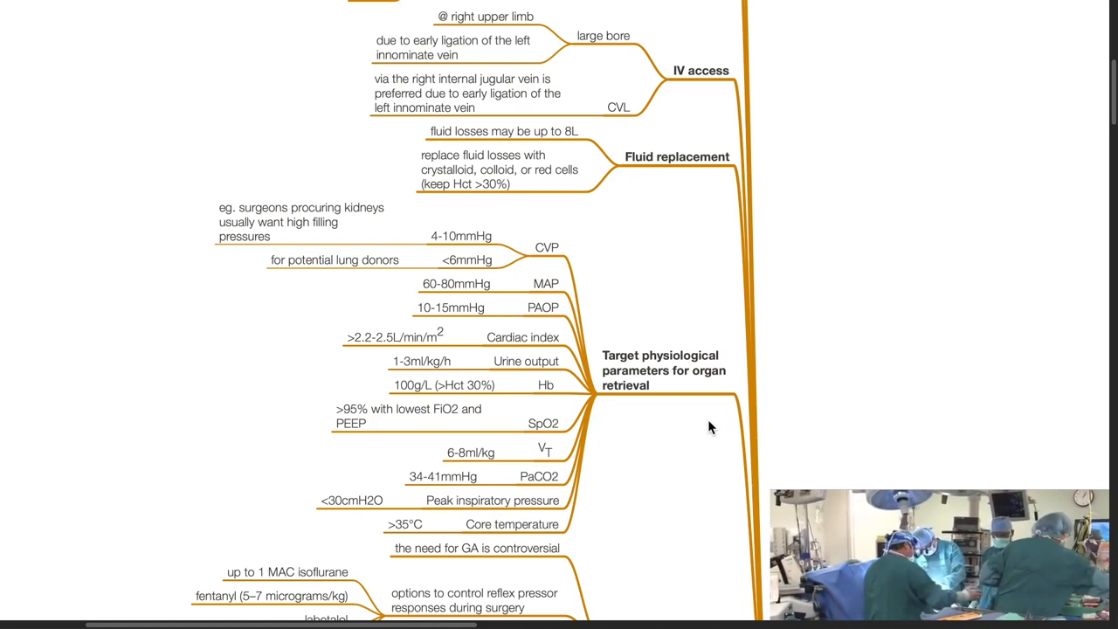
scroll(down, 3)
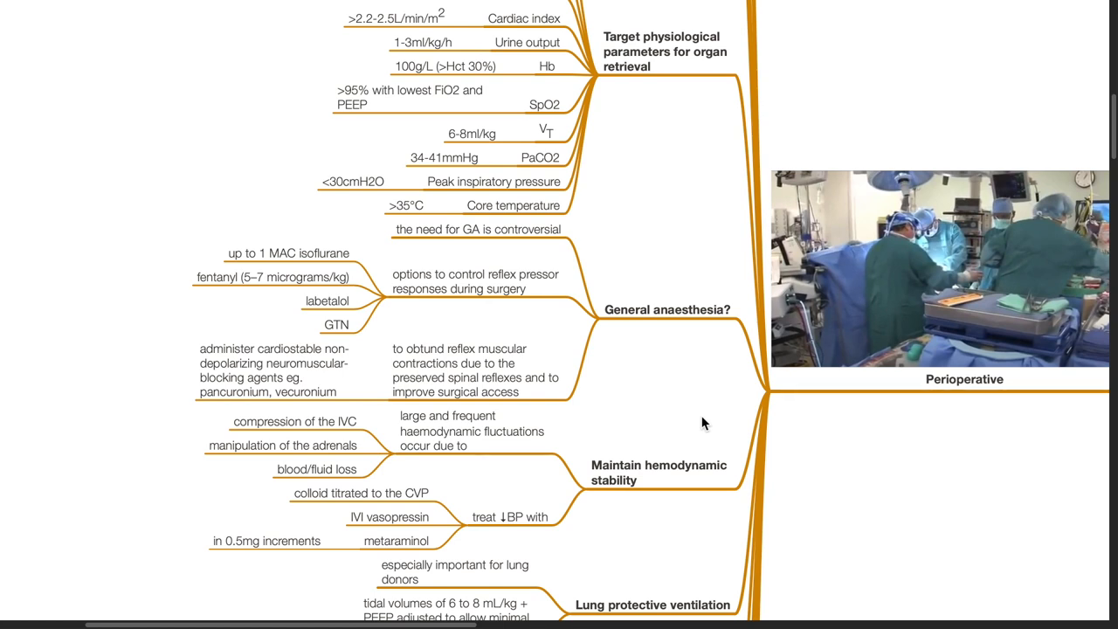
scroll(down, 3)
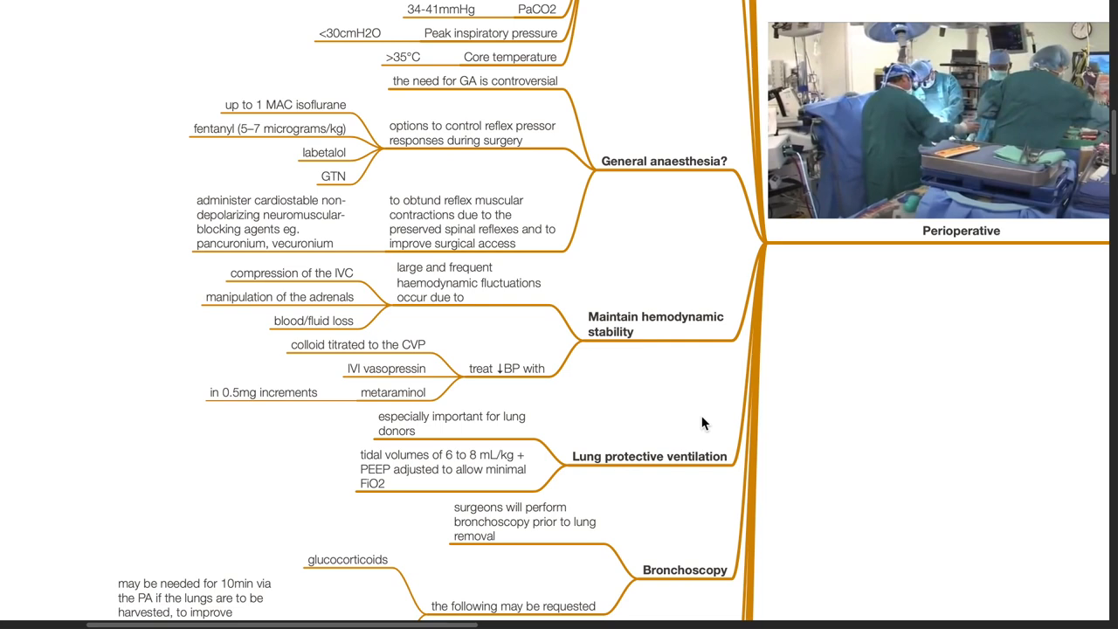
scroll(down, 3)
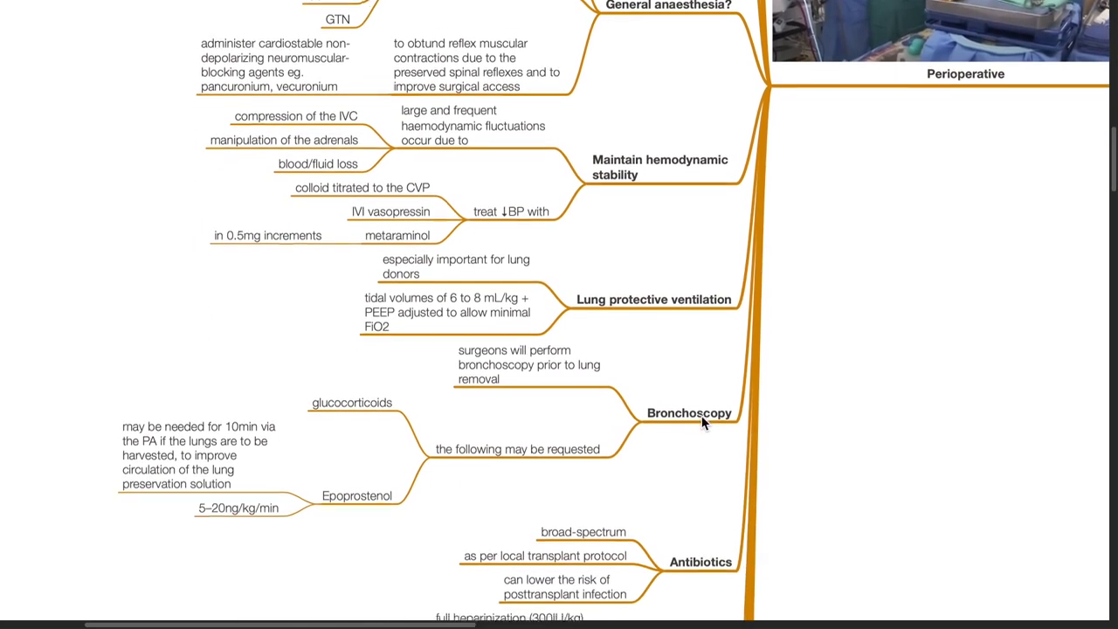
scroll(down, 3)
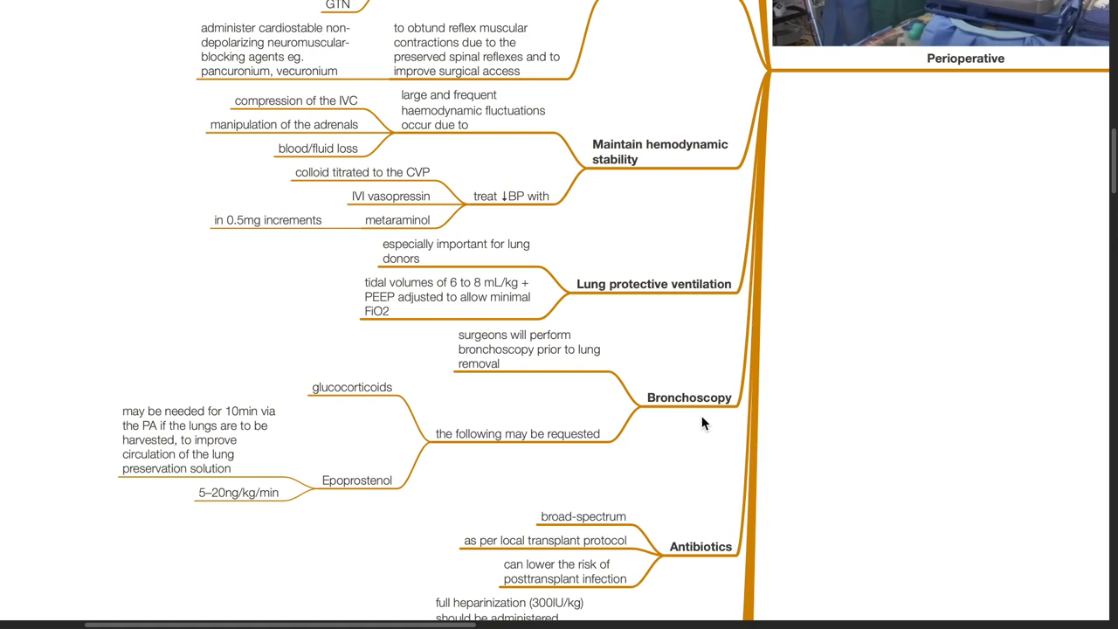
scroll(down, 3)
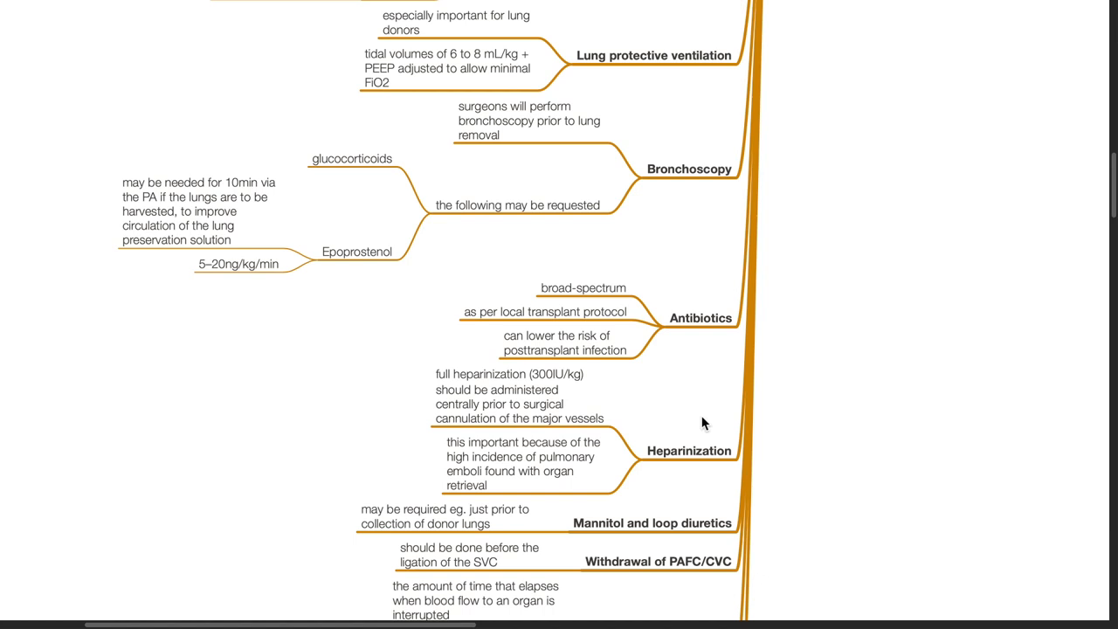
scroll(down, 3)
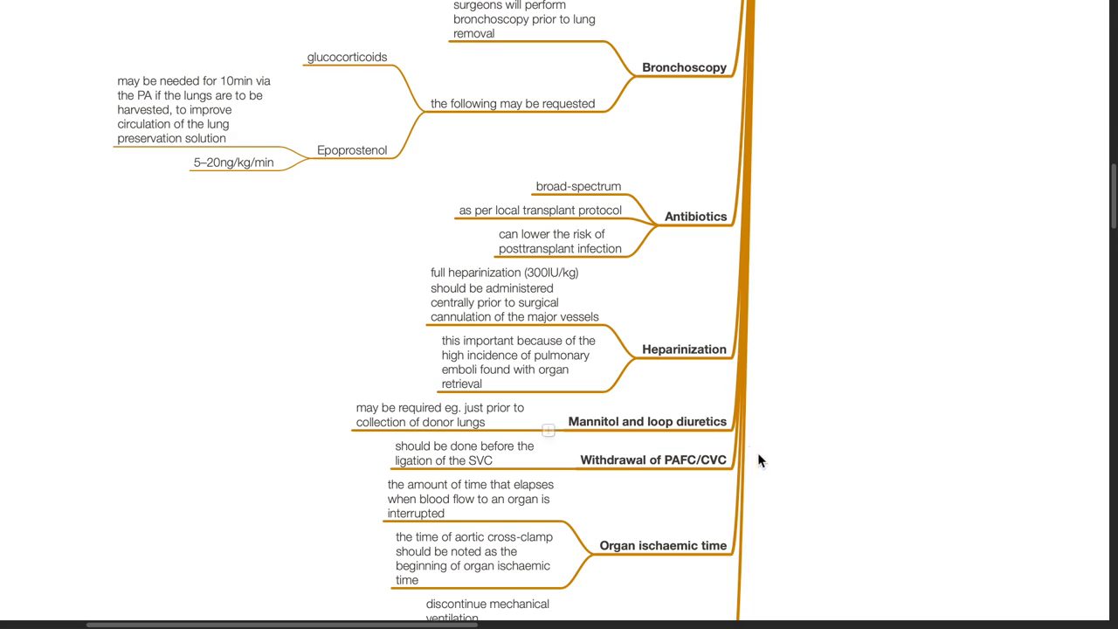
scroll(down, 3)
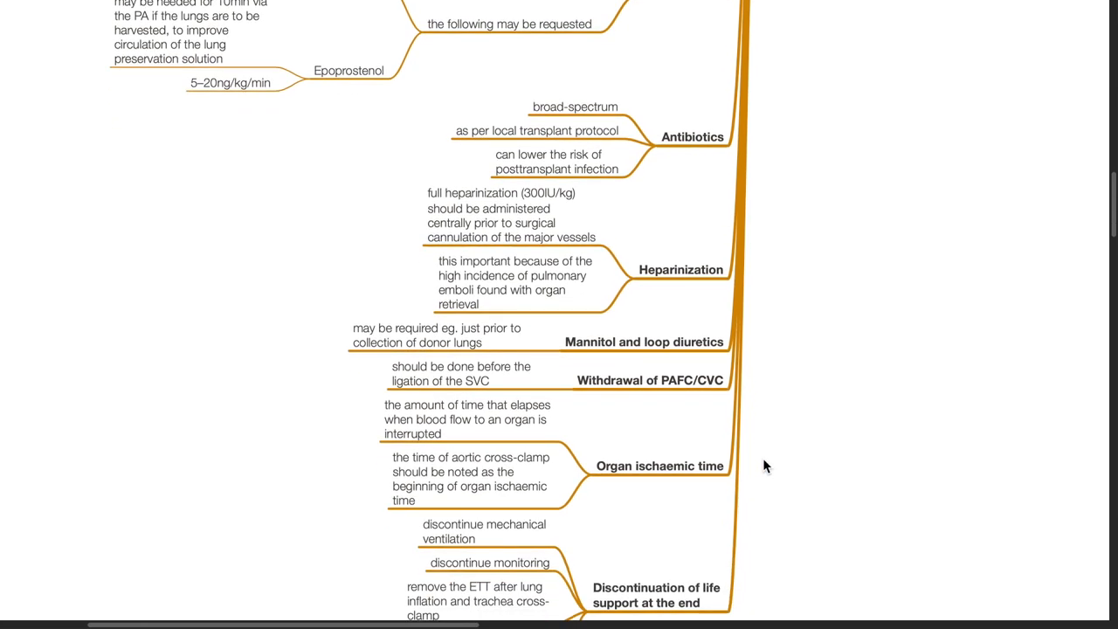
scroll(down, 3)
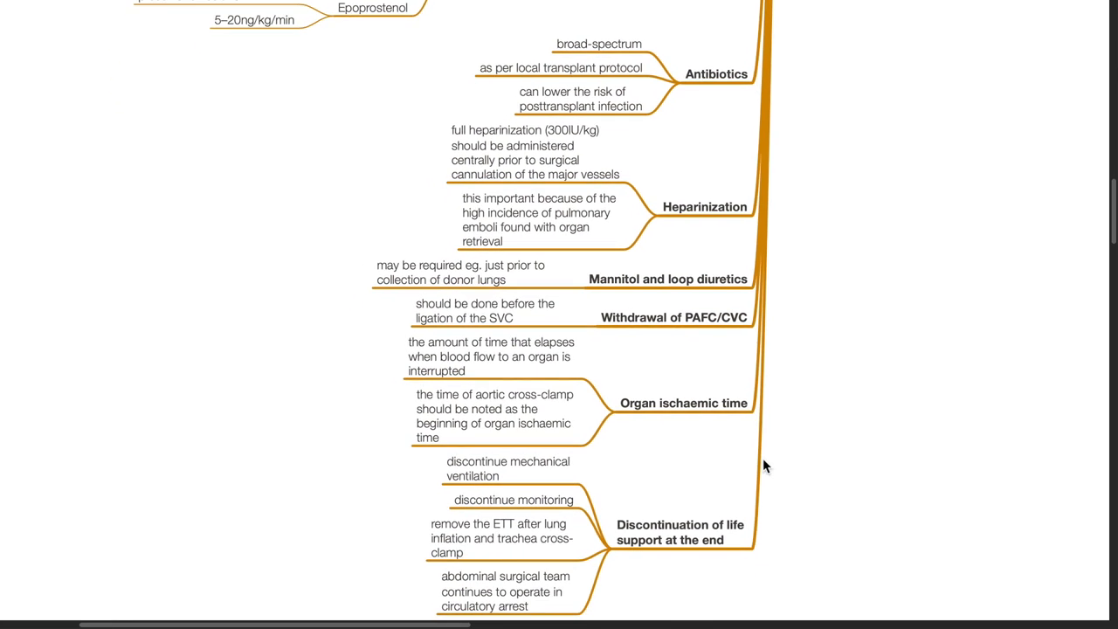
mouse_move(707, 485)
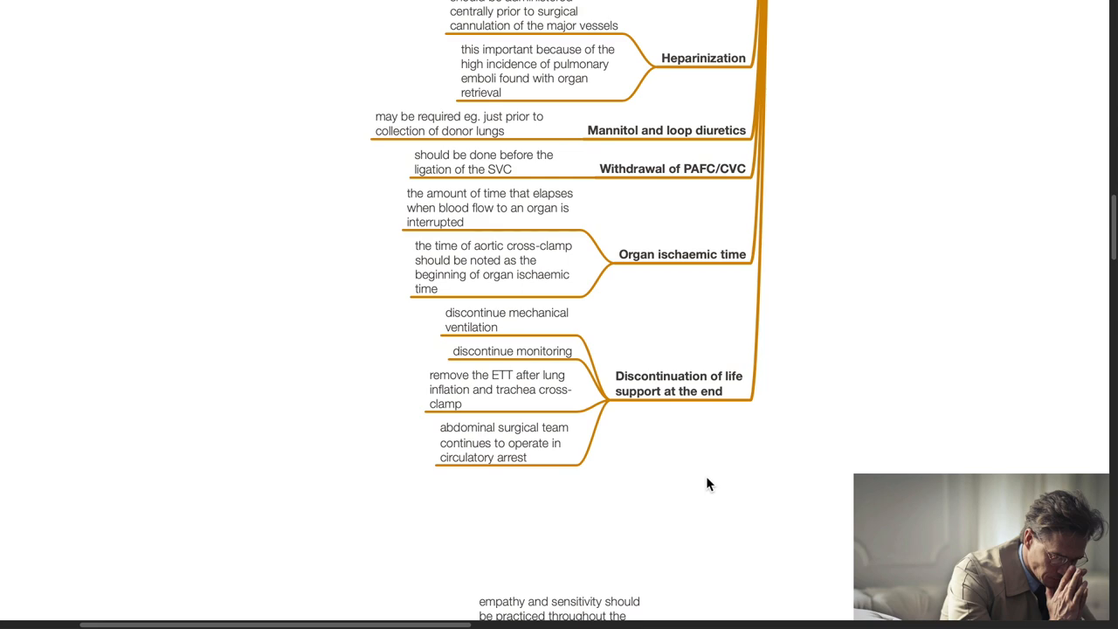
scroll(down, 3)
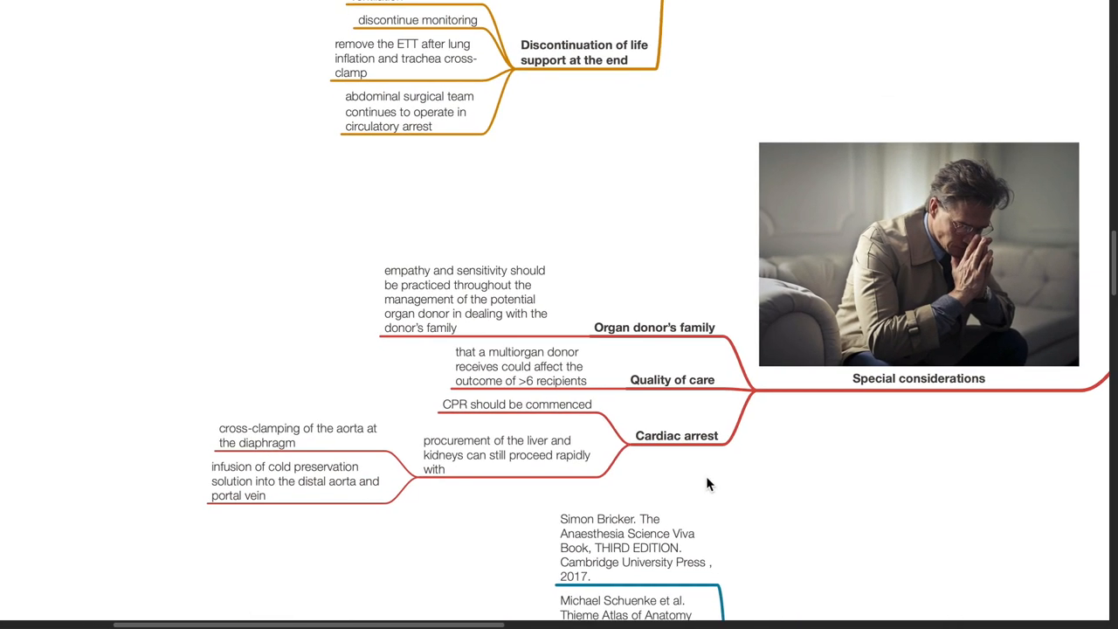